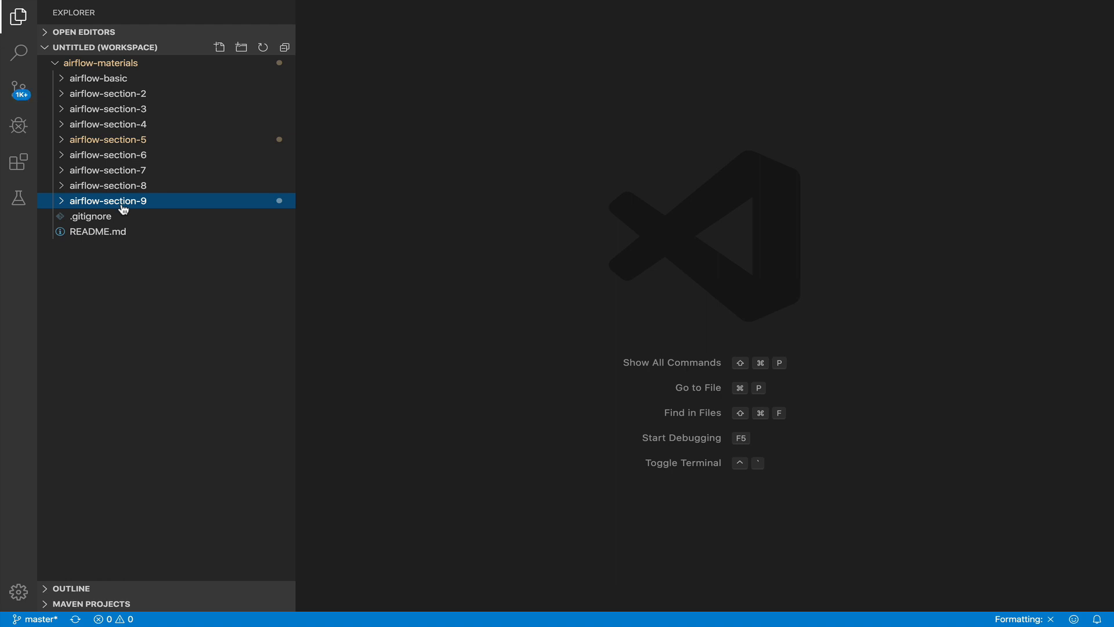
Open airflow.cfg under airflow-section-9/mnt/airflow and search for 'authenticate'.
{"action": "left_click", "coordinate": [108, 200]}
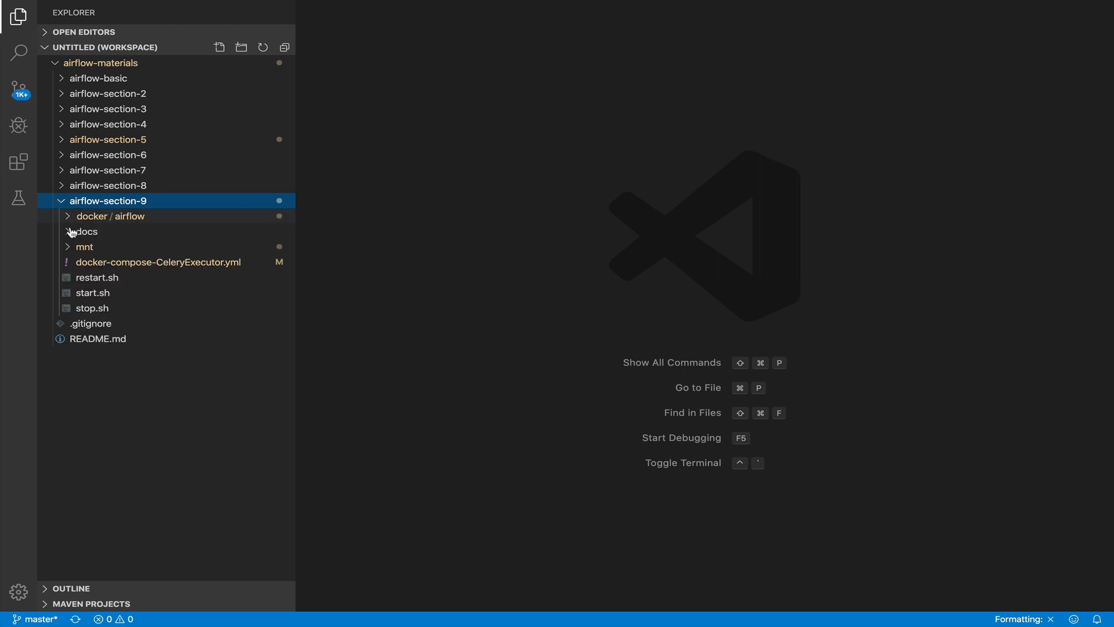
{"action": "left_click", "coordinate": [83, 247]}
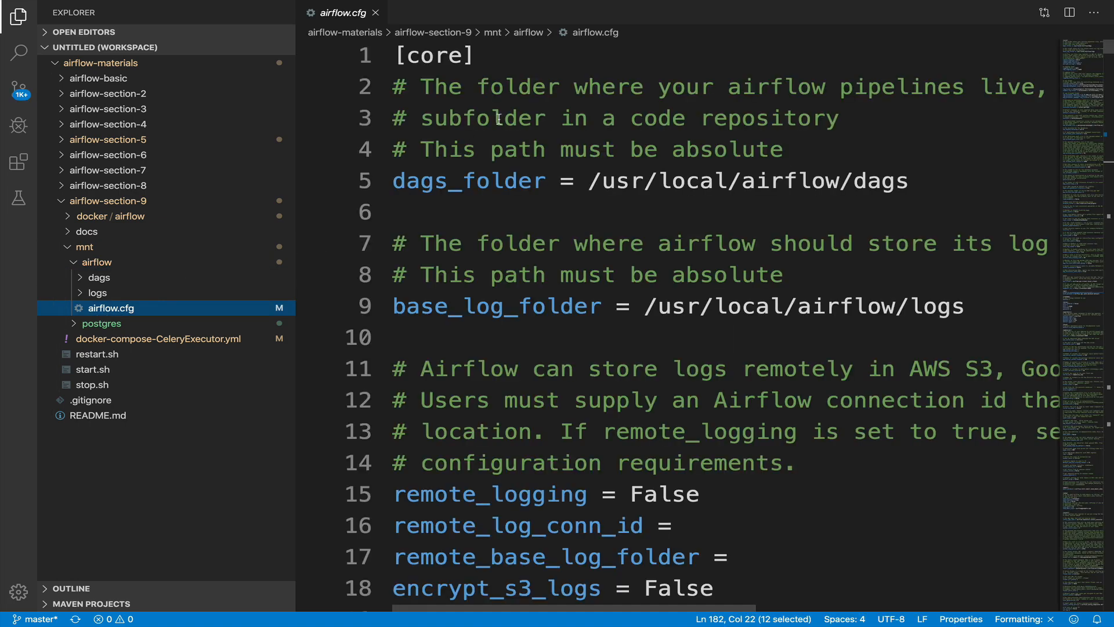
{"action": "double_click", "coordinate": [516, 87]}
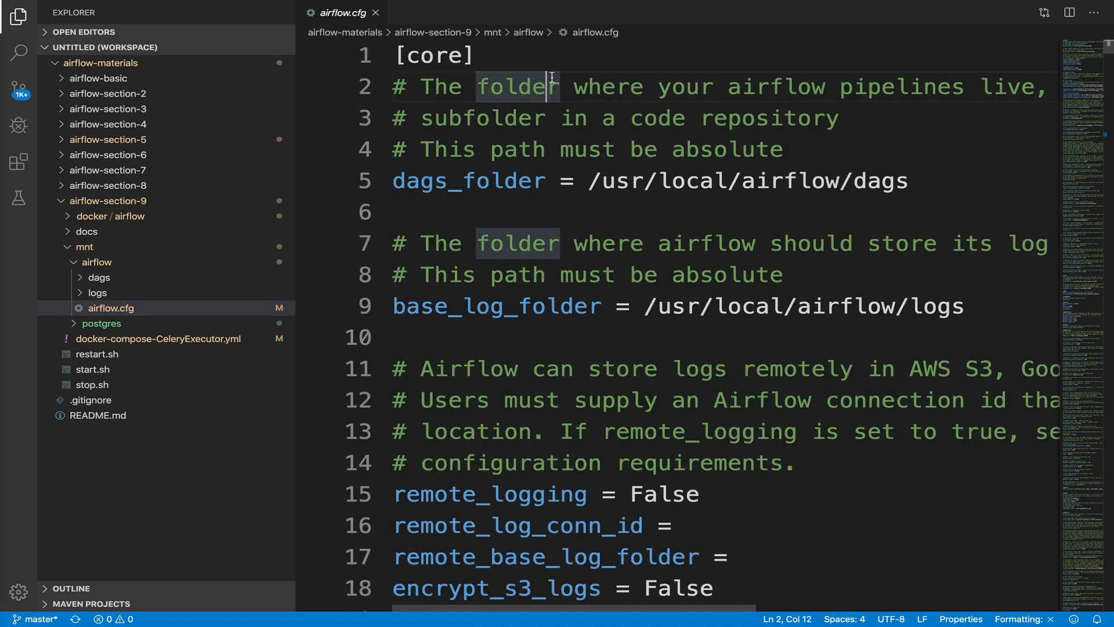
{"action": "type", "text": "authenticate = False"}
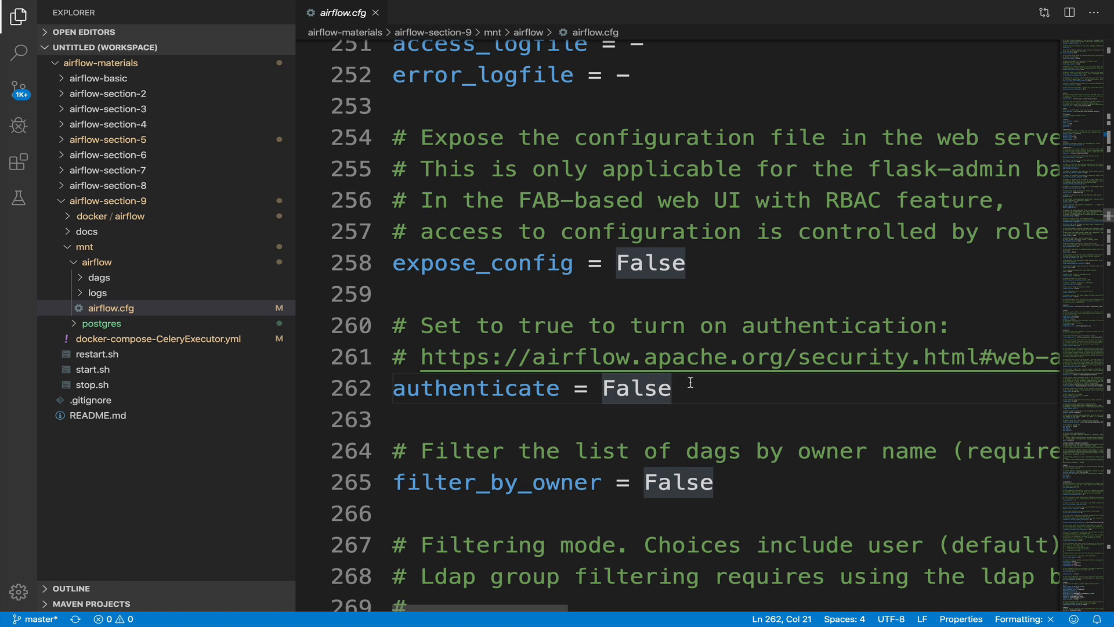
Change authenticate from False to True and add auth_backend = airflow.contrib.auth.backends.password_auth.
{"action": "double_click", "coordinate": [636, 388]}
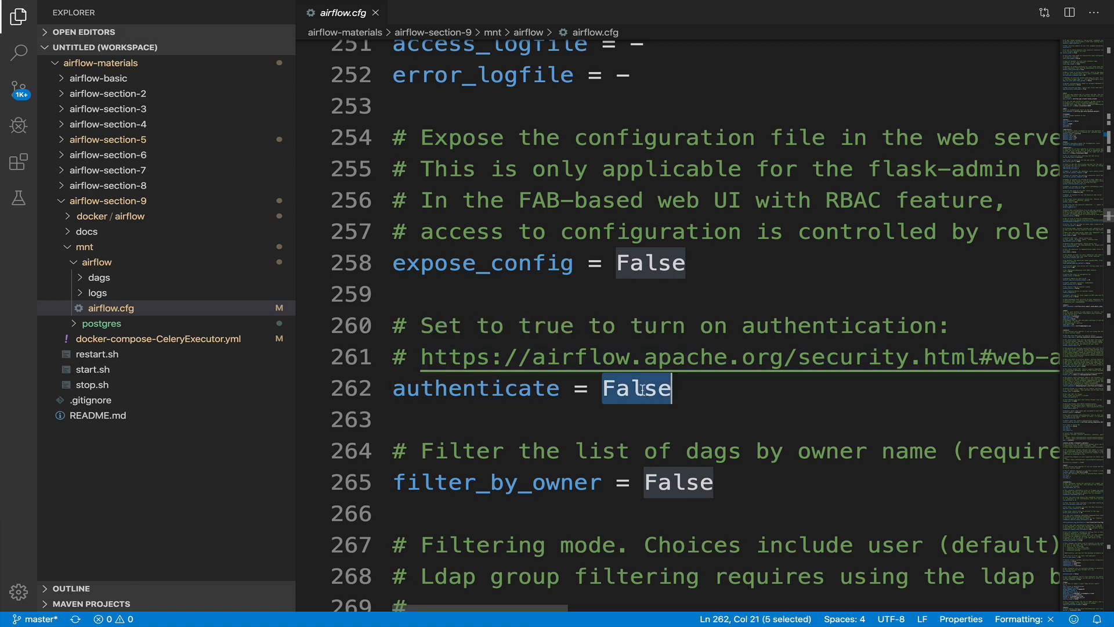
{"action": "type", "text": "True"}
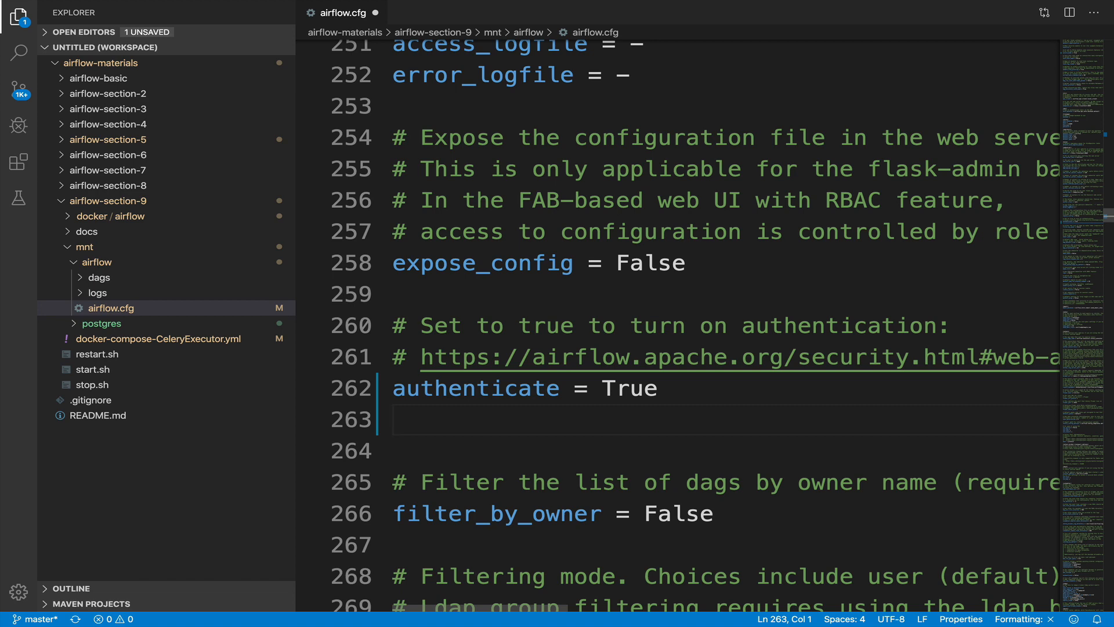
{"action": "type", "text": "auth_bac"}
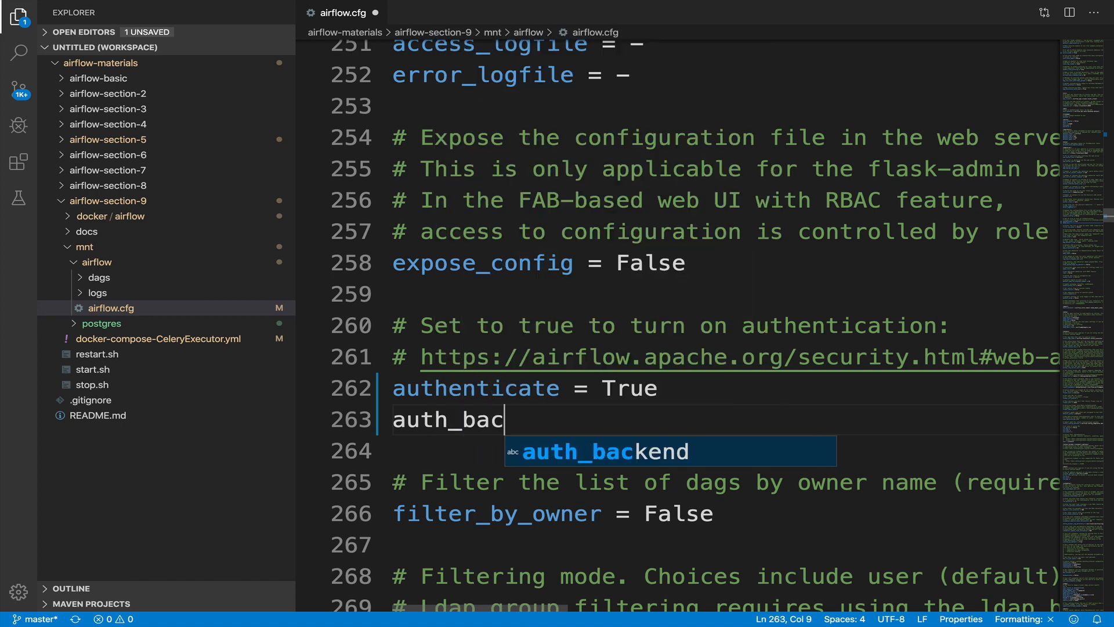
{"action": "type", "text": "kend"}
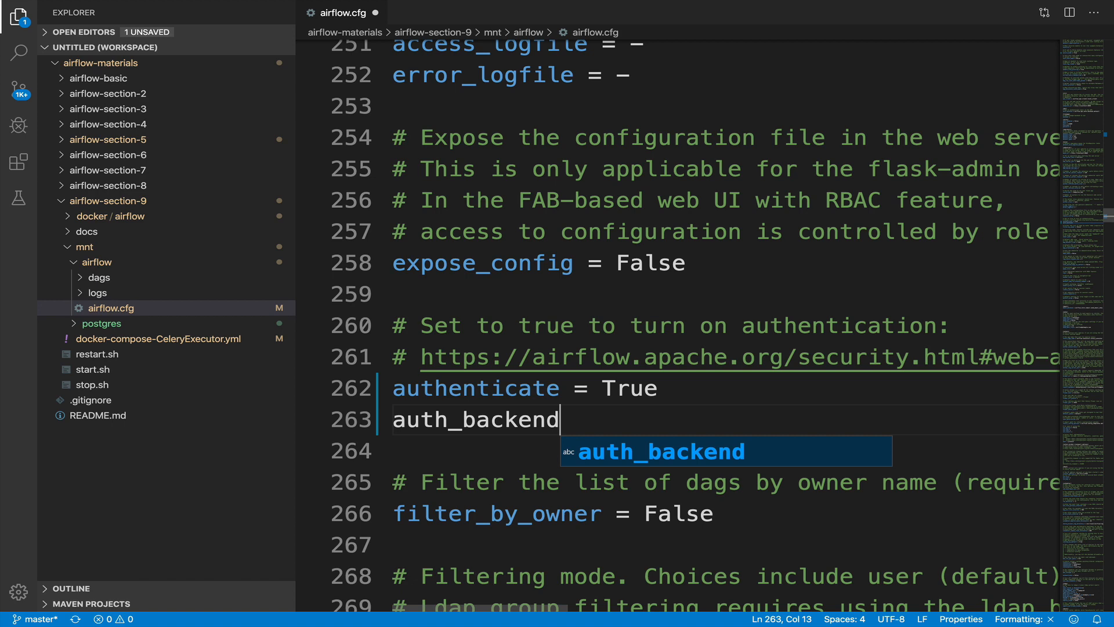
{"action": "type", "text": "="}
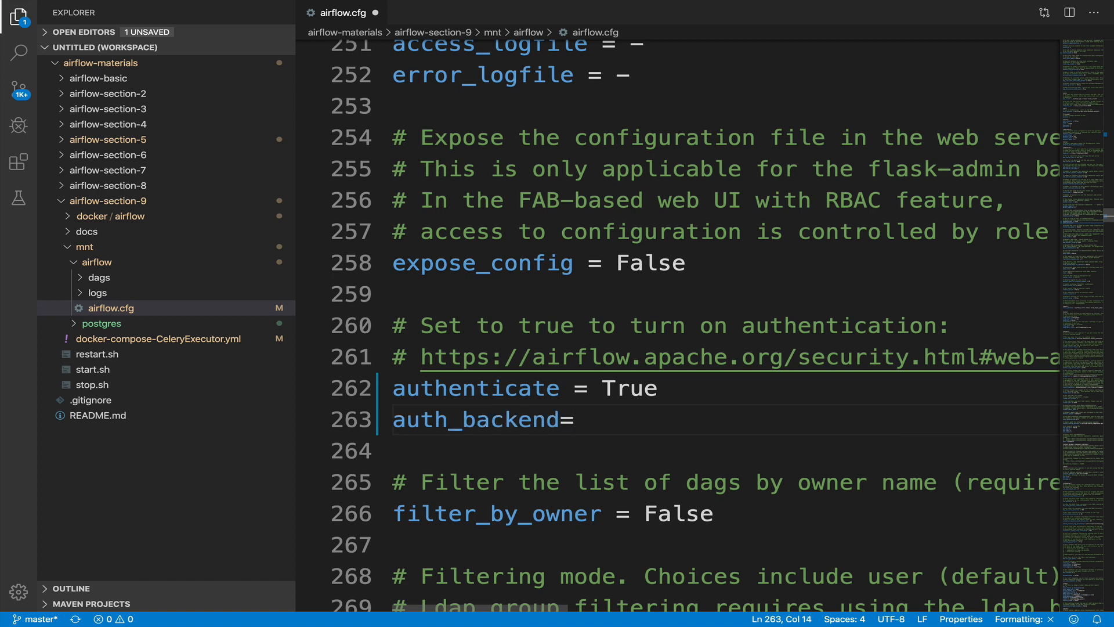
{"action": "type", "text": "\" \""}
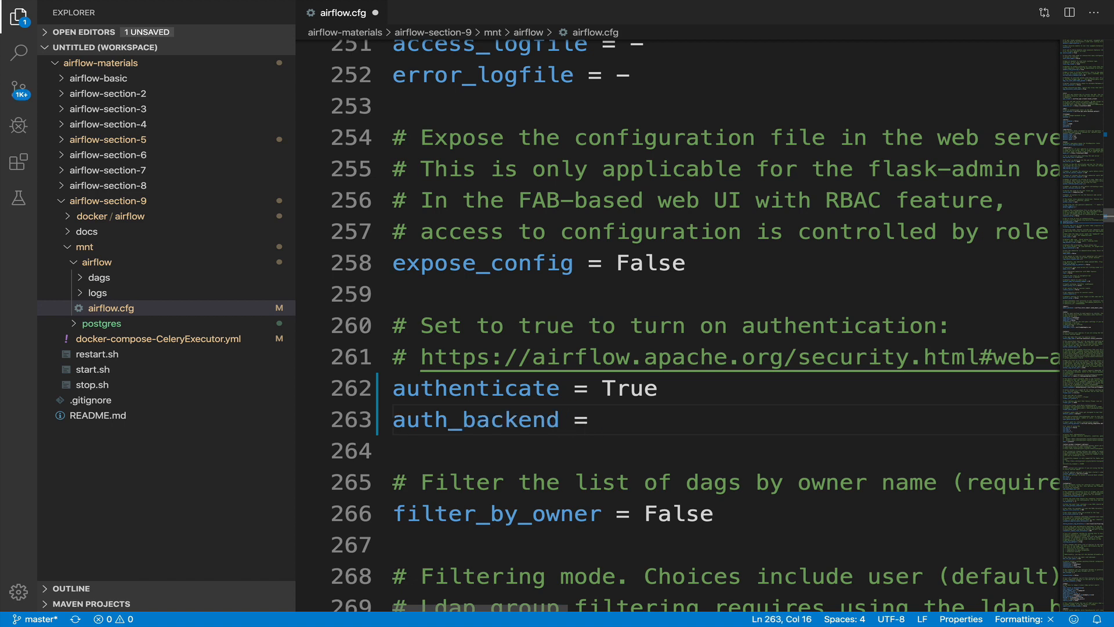
{"action": "type", "text": "air"}
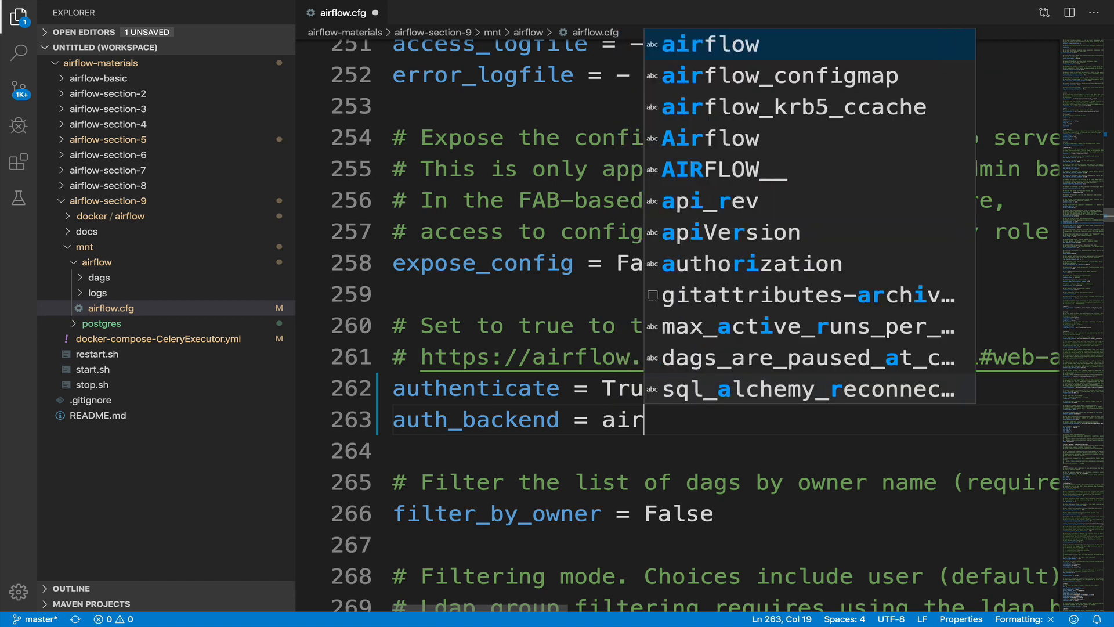
{"action": "type", "text": "flow.c"}
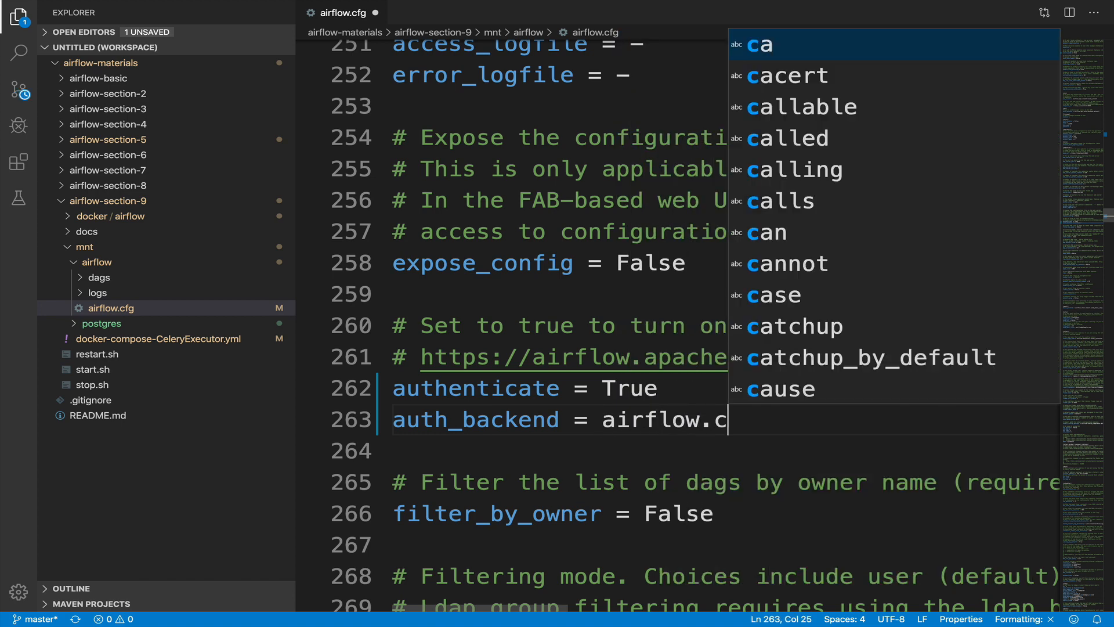
{"action": "type", "text": "ontri"}
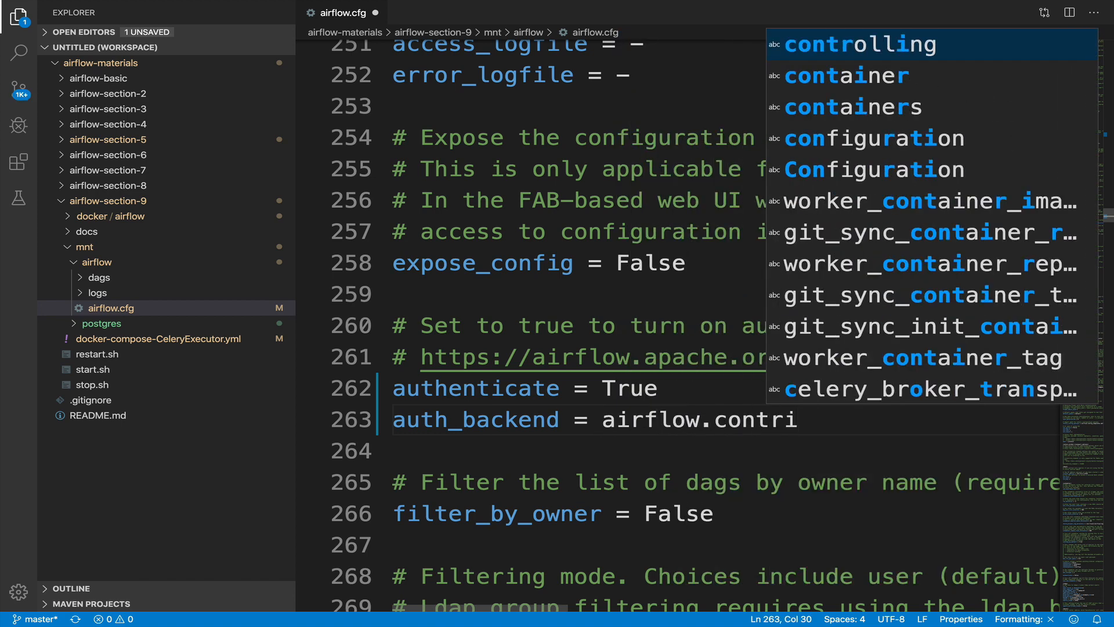
{"action": "type", "text": "b."}
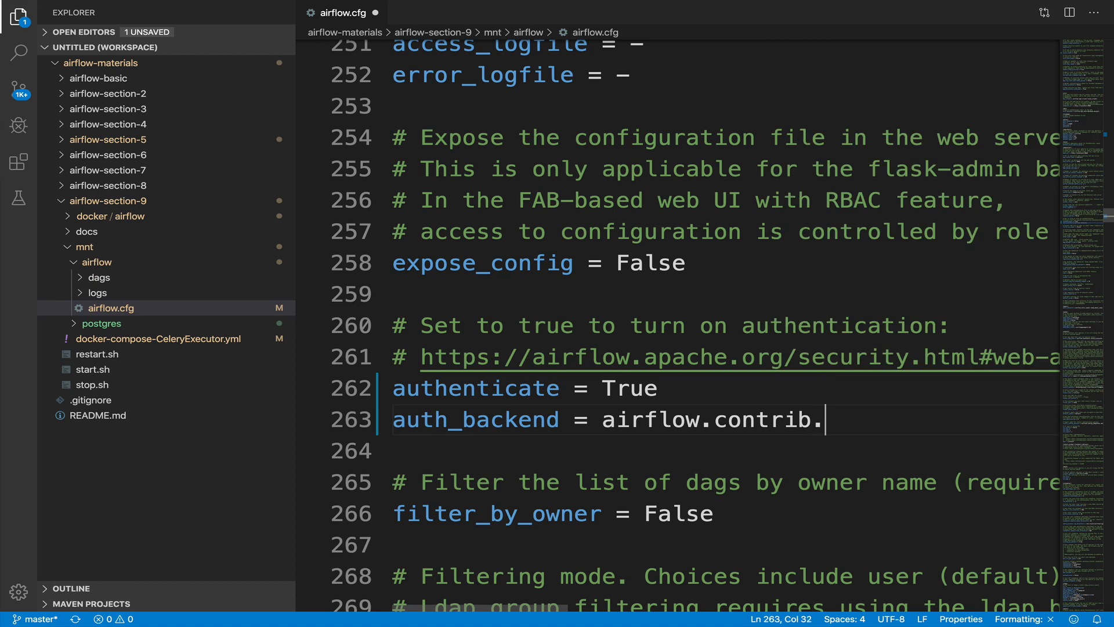
{"action": "type", "text": "au"}
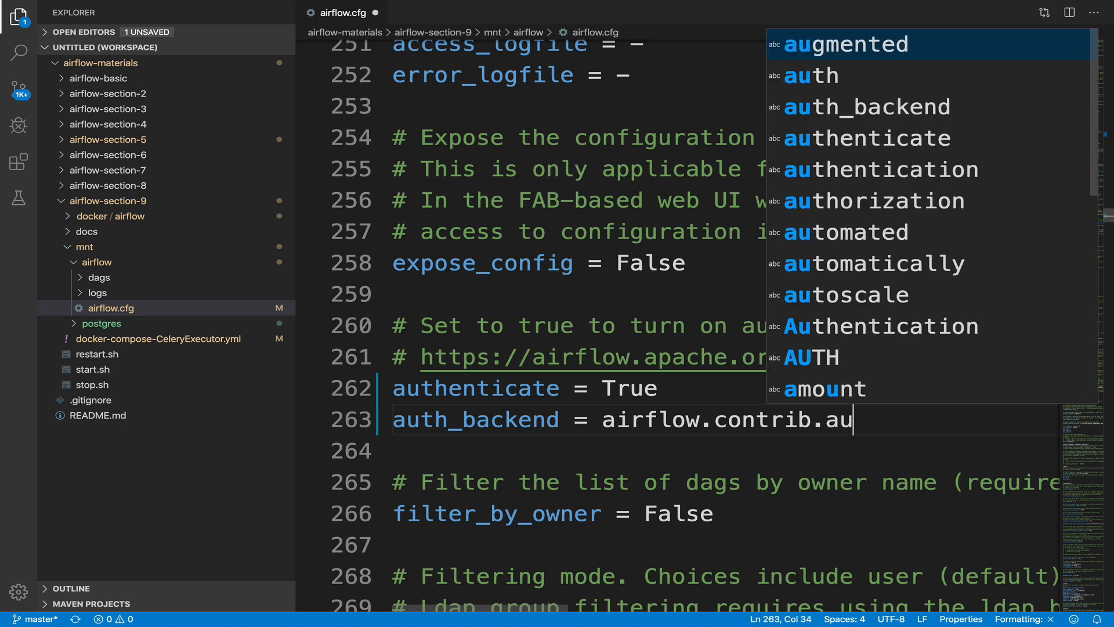
{"action": "type", "text": "th."}
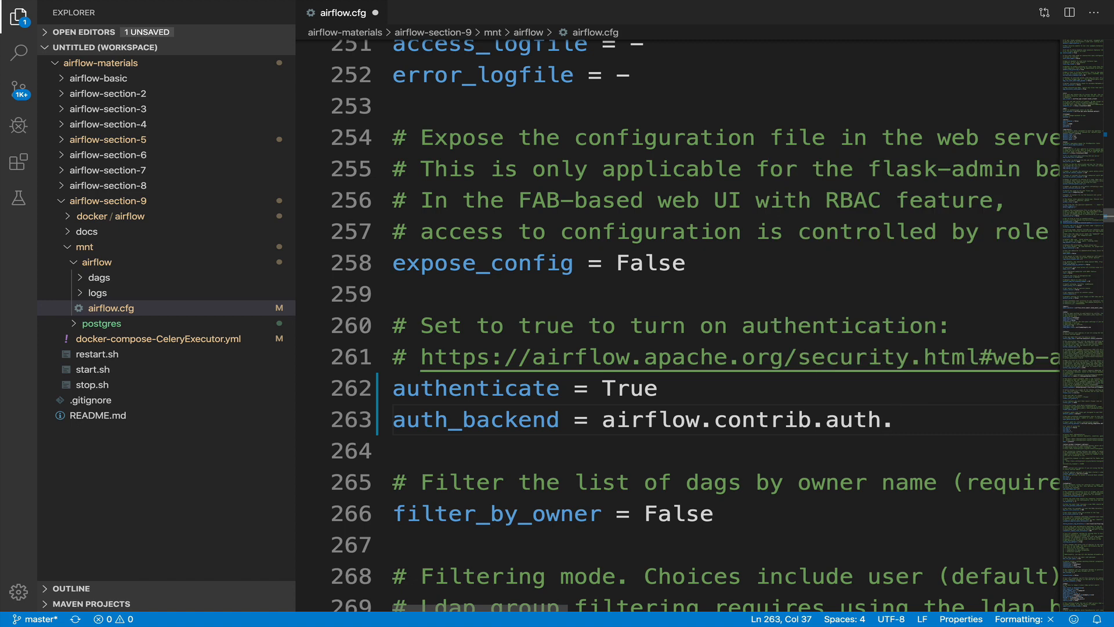
{"action": "type", "text": "bakends"}
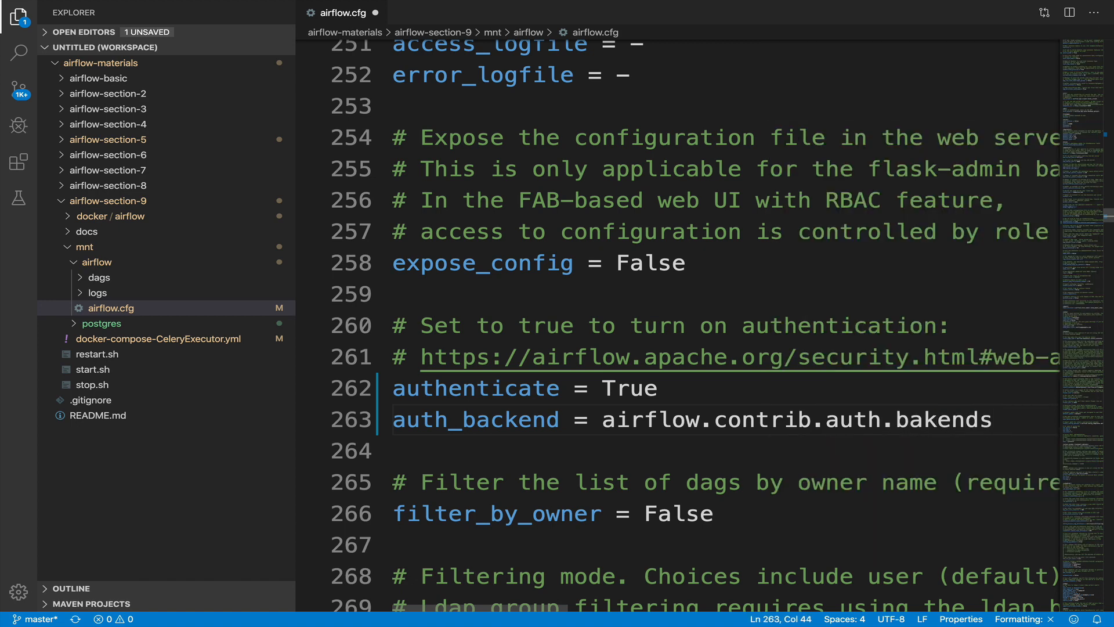
{"action": "type", "text": "."}
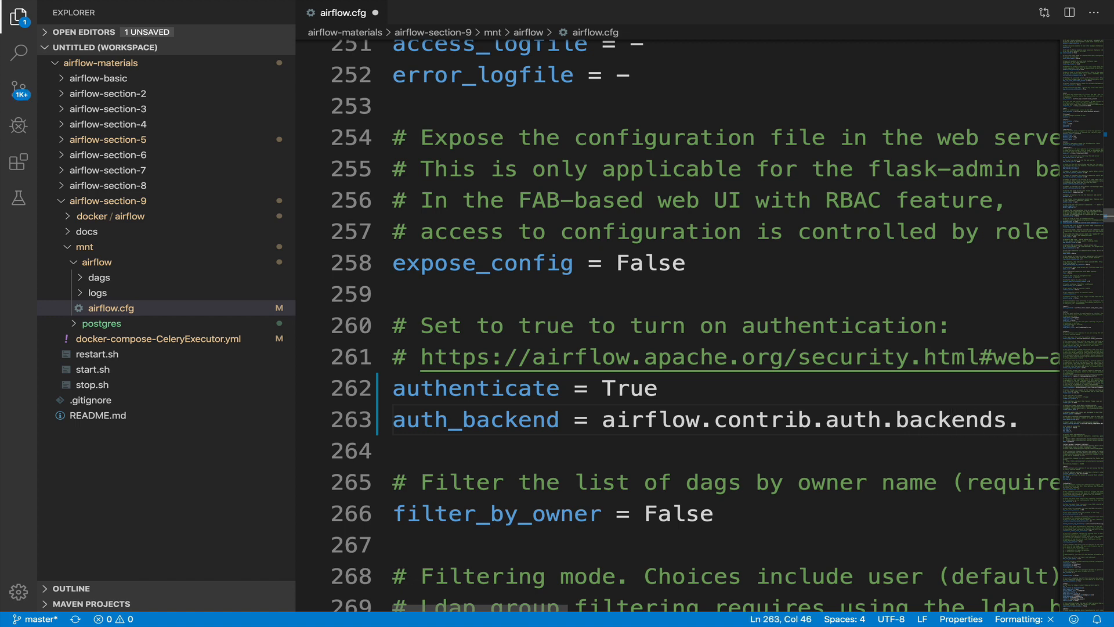
{"action": "type", "text": "password"}
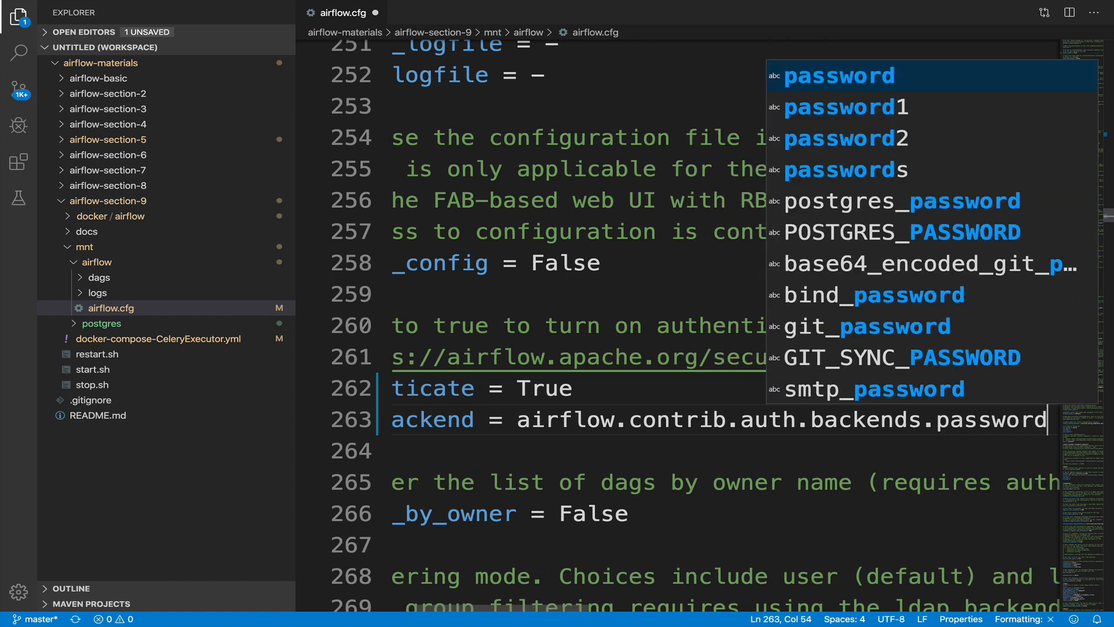
{"action": "type", "text": "_auth"}
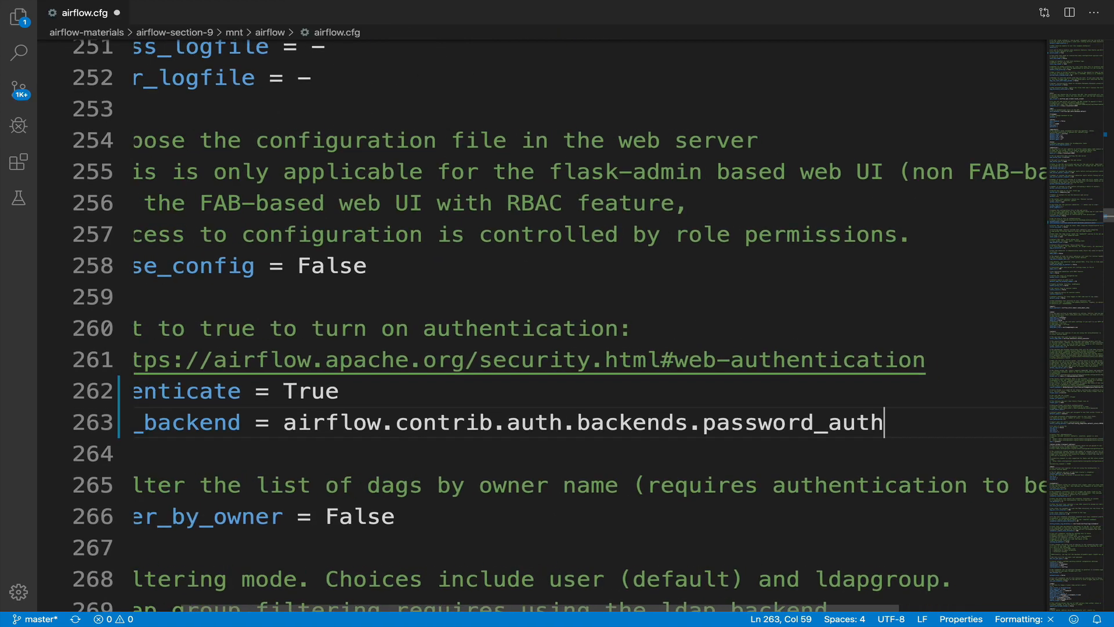
{"action": "scroll", "scroll_direction": "left", "scroll_amount": 3}
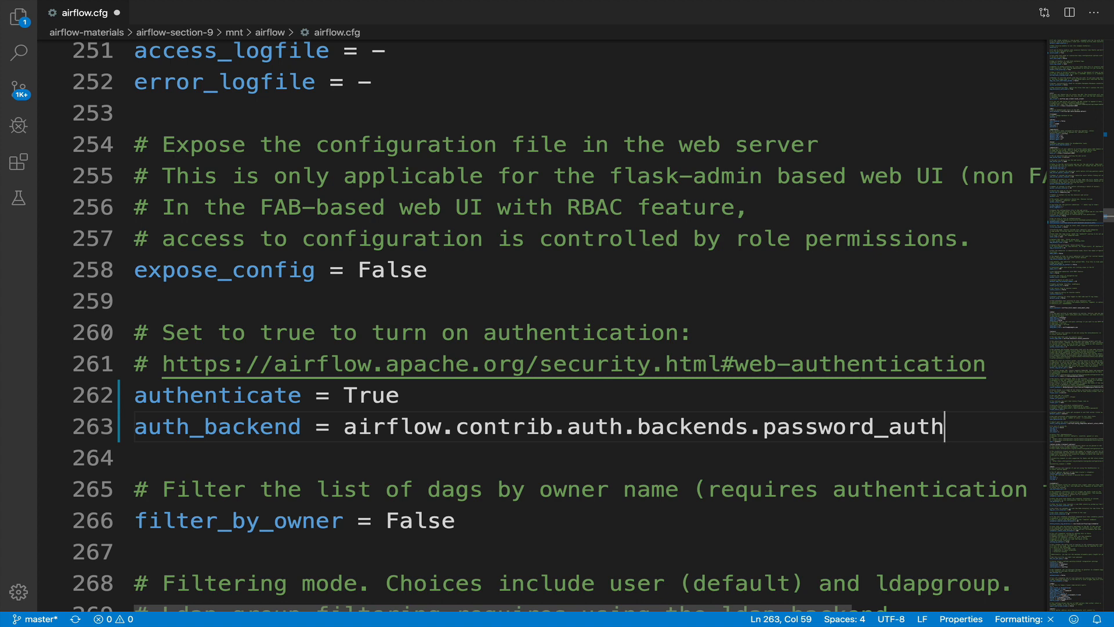
{"action": "double_click", "coordinate": [691, 426]}
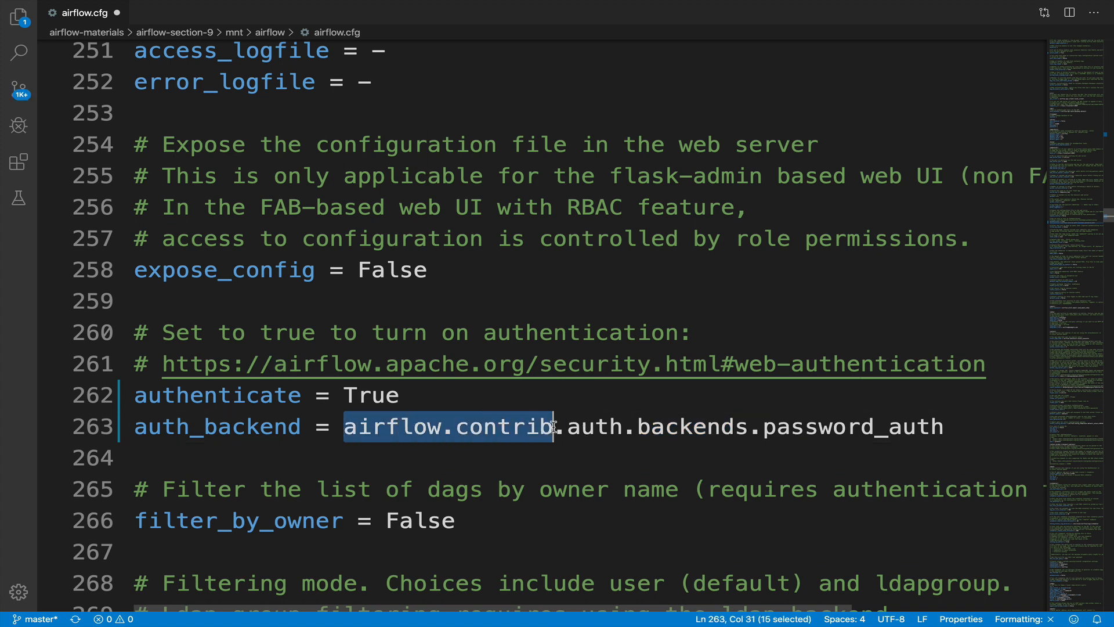
{"action": "left_click_drag", "start_coordinate": [554, 427], "coordinate": [746, 426]}
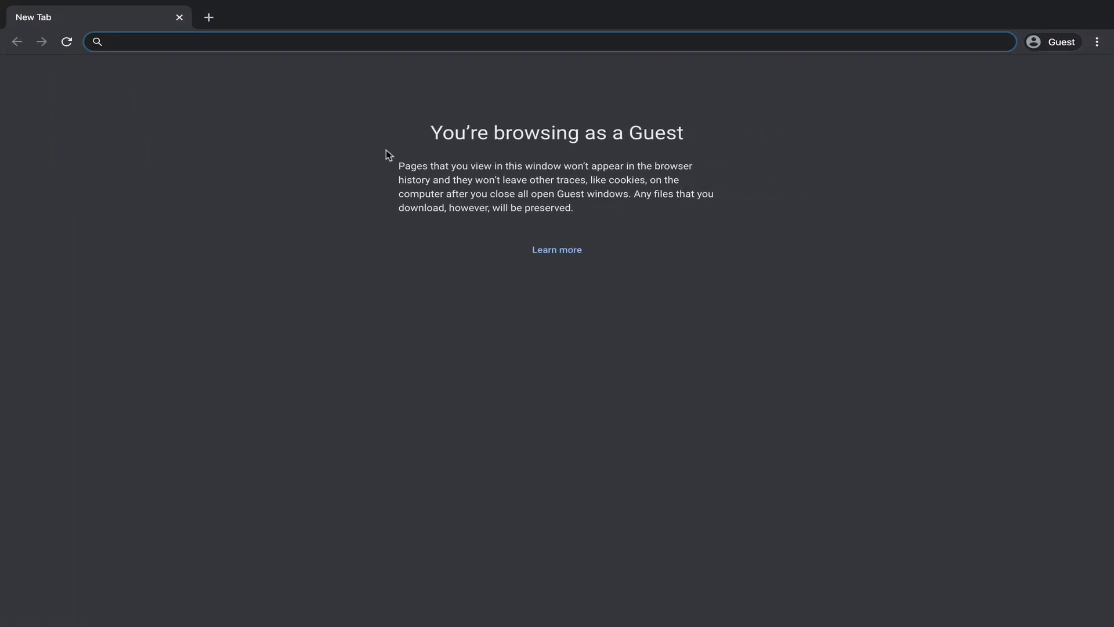
Search airflow.contrib.auth.backends and open the apache/airflow backends folder result on GitHub.
{"action": "type", "text": "airflow.contrib.auth.backends"}
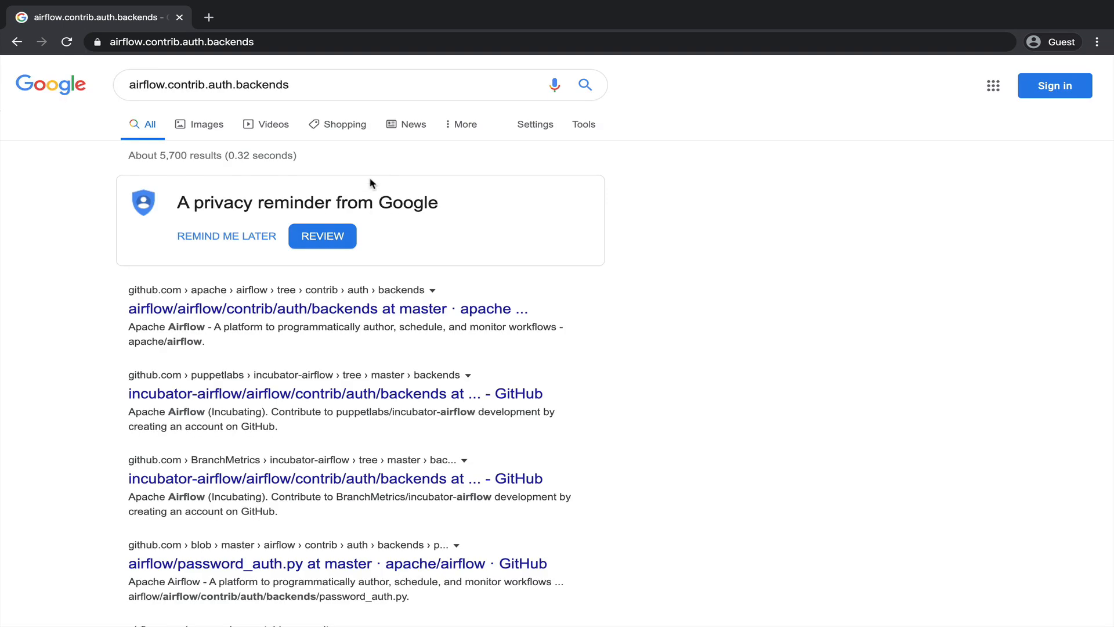
{"action": "left_click", "coordinate": [323, 308]}
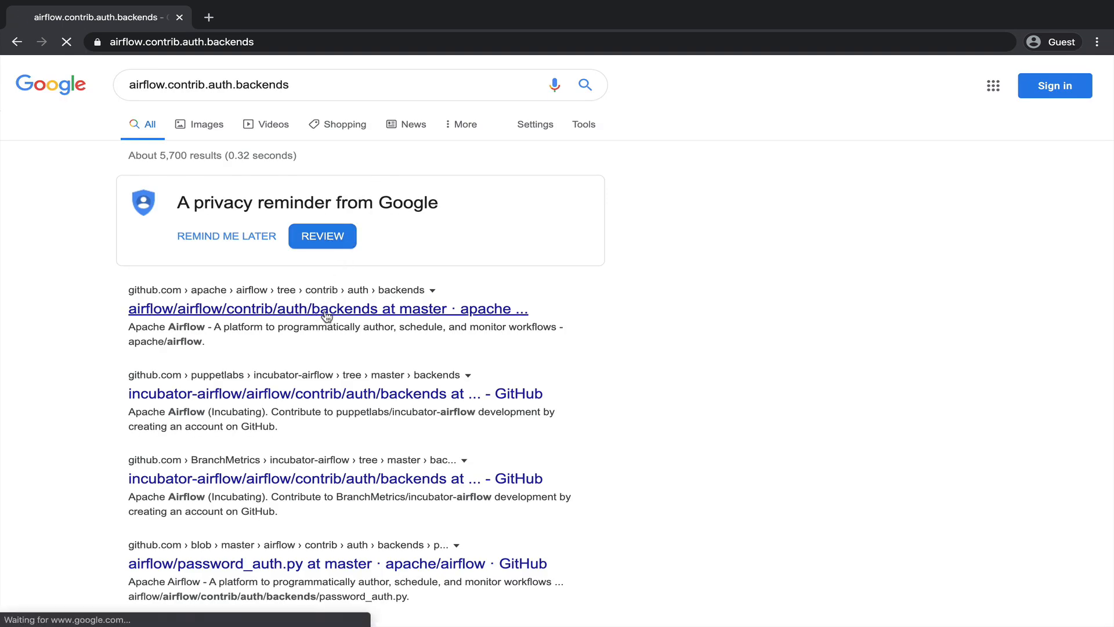
{"action": "left_click", "coordinate": [328, 308]}
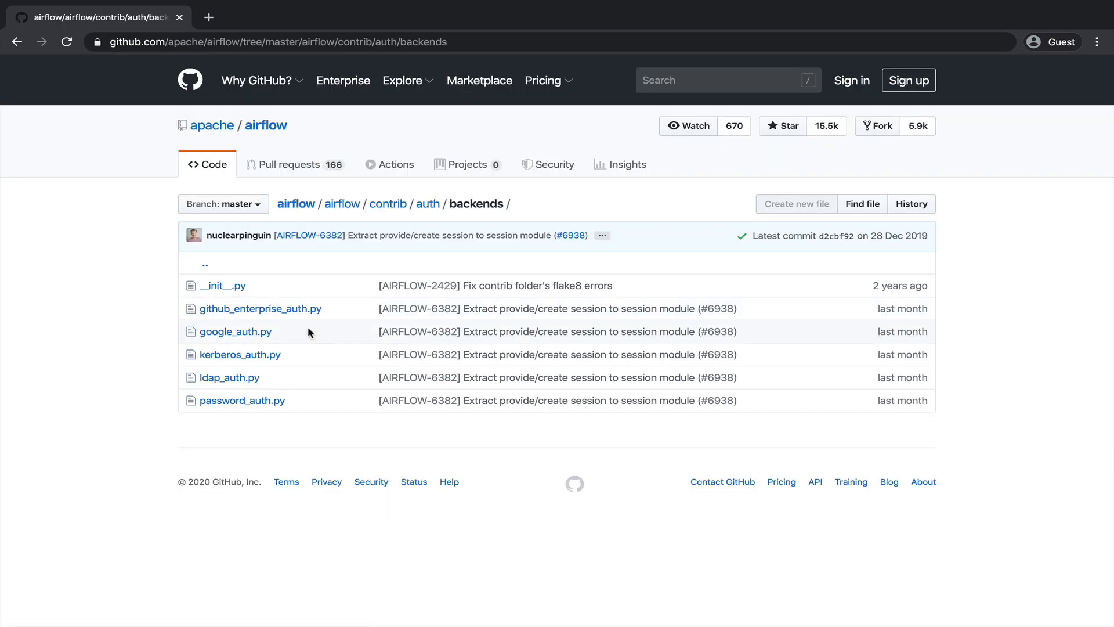
{"action": "mouse_move", "coordinate": [258, 314]}
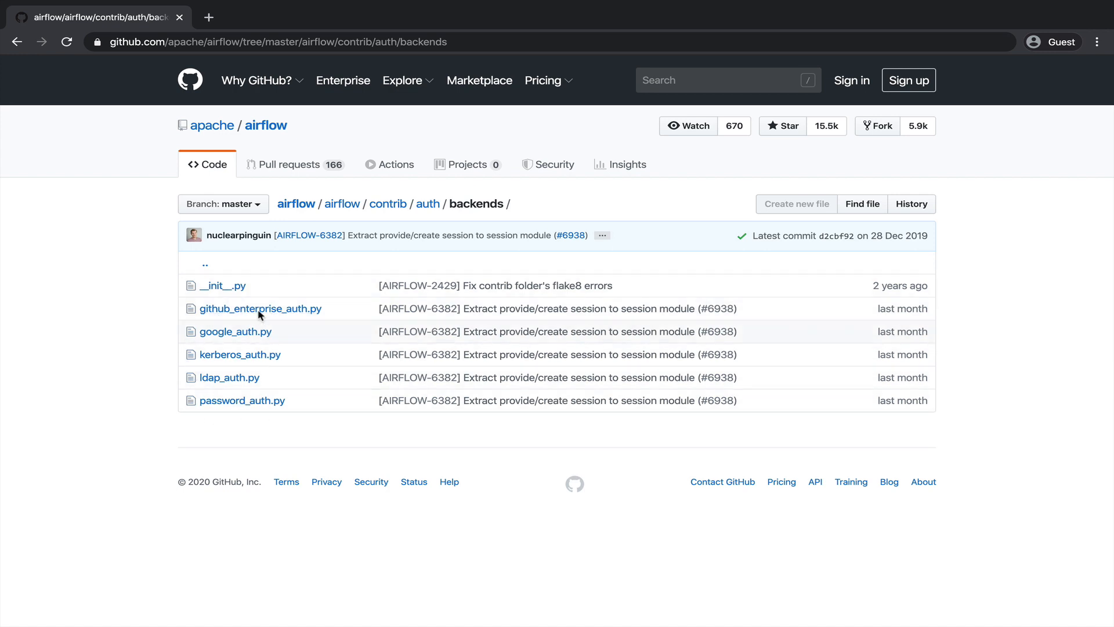
{"action": "mouse_move", "coordinate": [222, 297]}
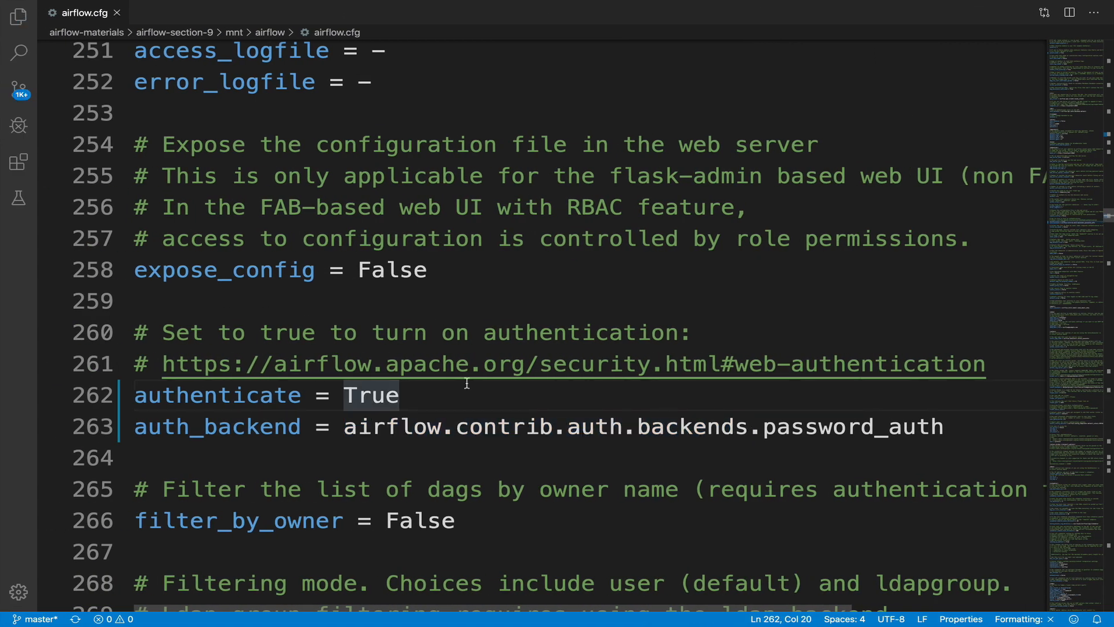
Open the Dockerfile from the docker/airflow folder in the Explorer.
{"action": "left_click", "coordinate": [19, 16]}
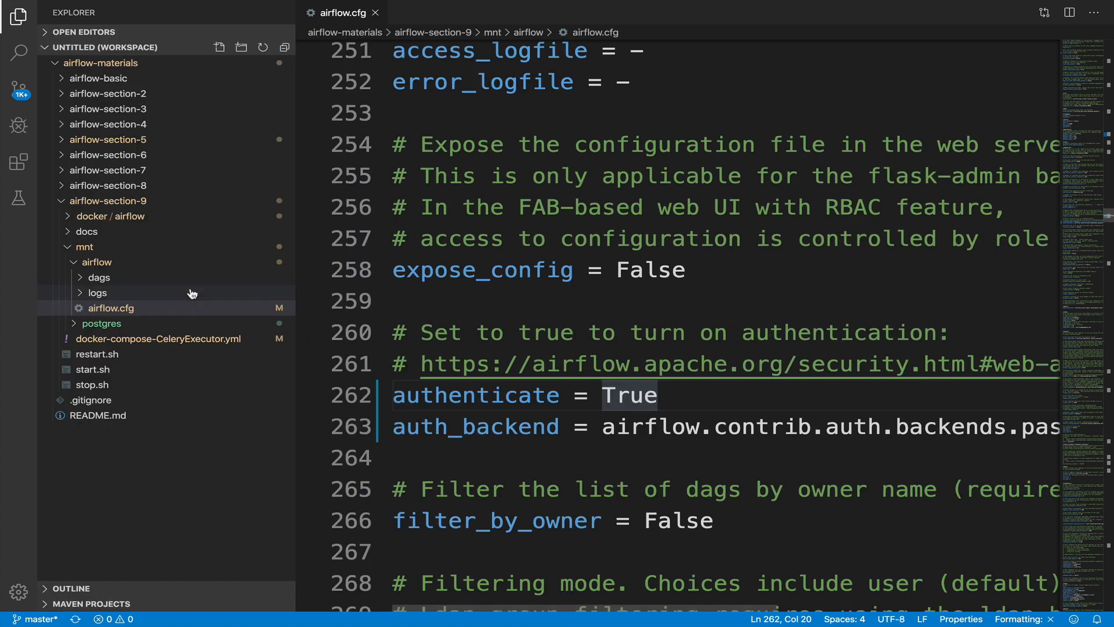
{"action": "left_click", "coordinate": [130, 216]}
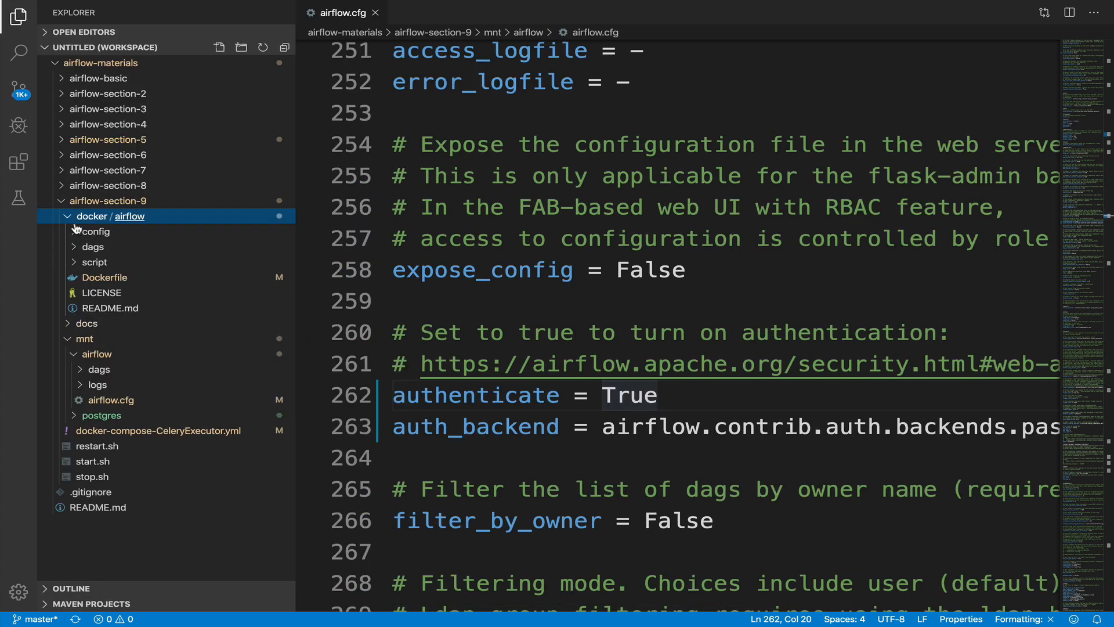
{"action": "left_click", "coordinate": [106, 277]}
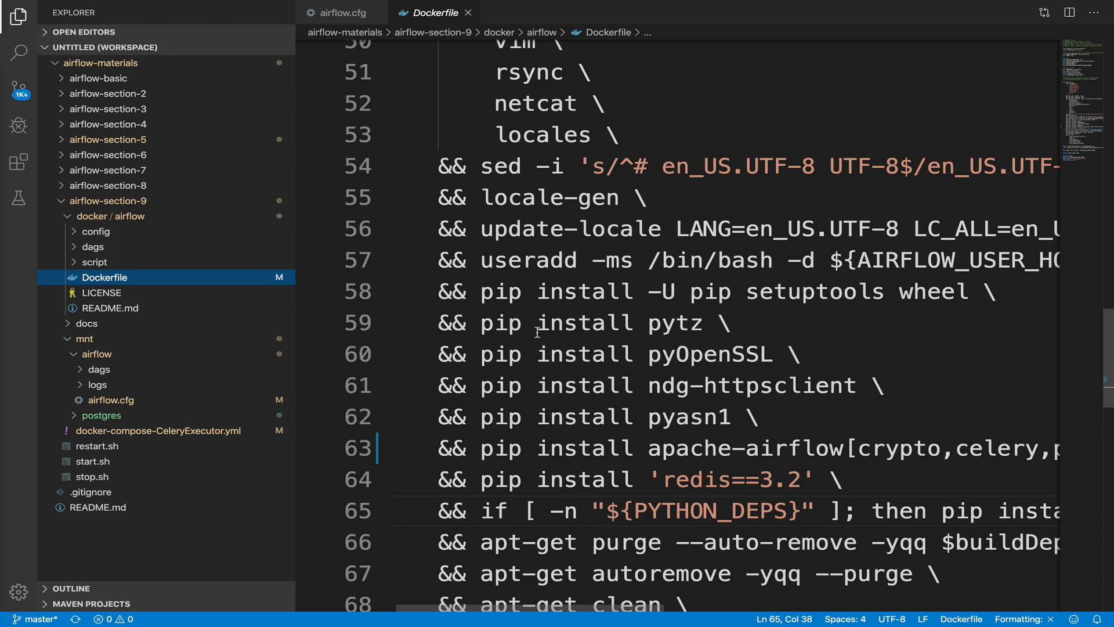
{"action": "mouse_move", "coordinate": [757, 327]}
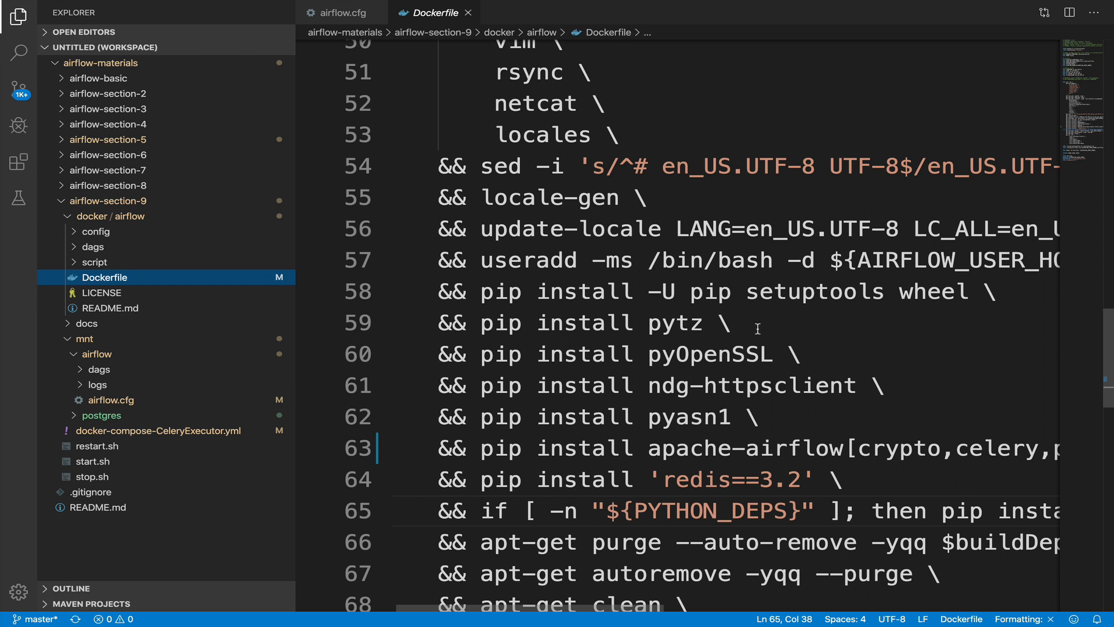
Add '&& pip install flask-bcrypt' right after the pytz install line.
{"action": "left_click", "coordinate": [756, 327]}
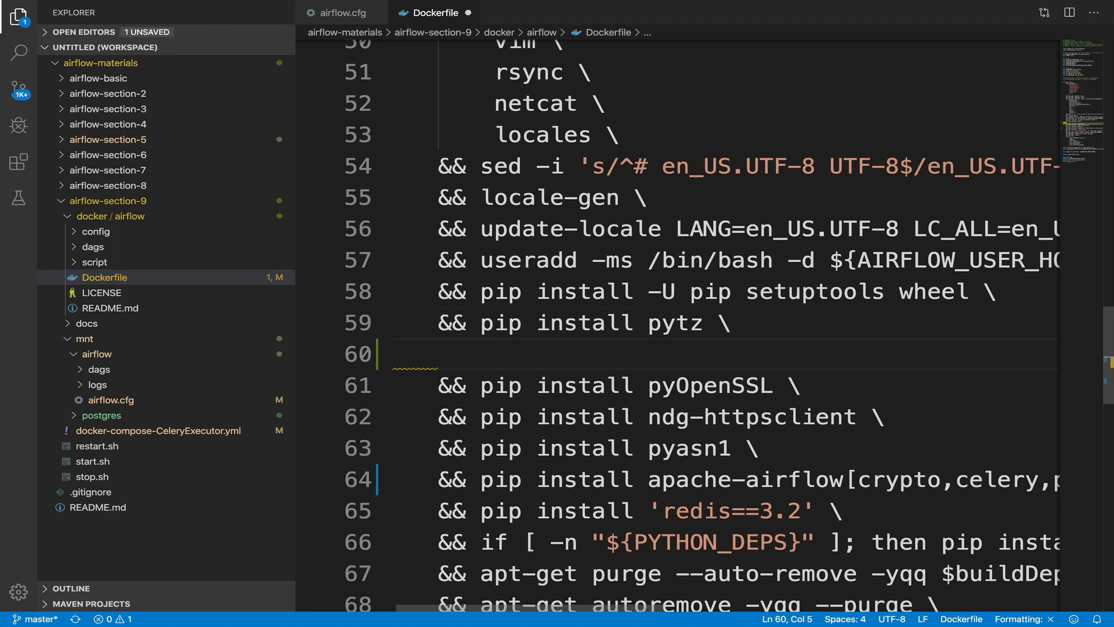
{"action": "type", "text": "&"}
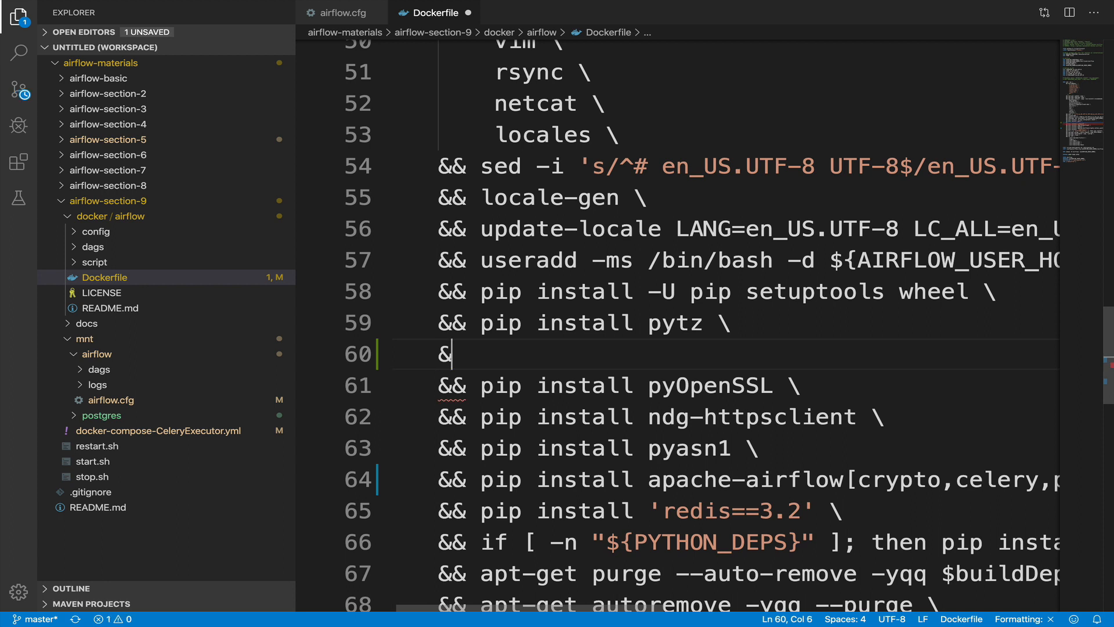
{"action": "type", "text": "& pip"}
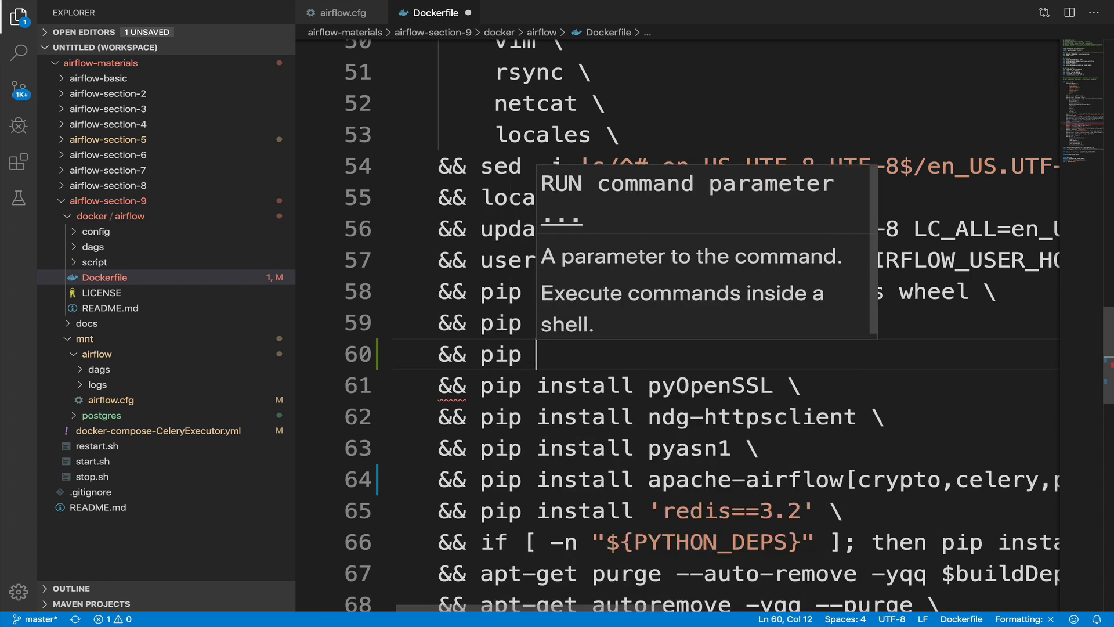
{"action": "type", "text": "install"}
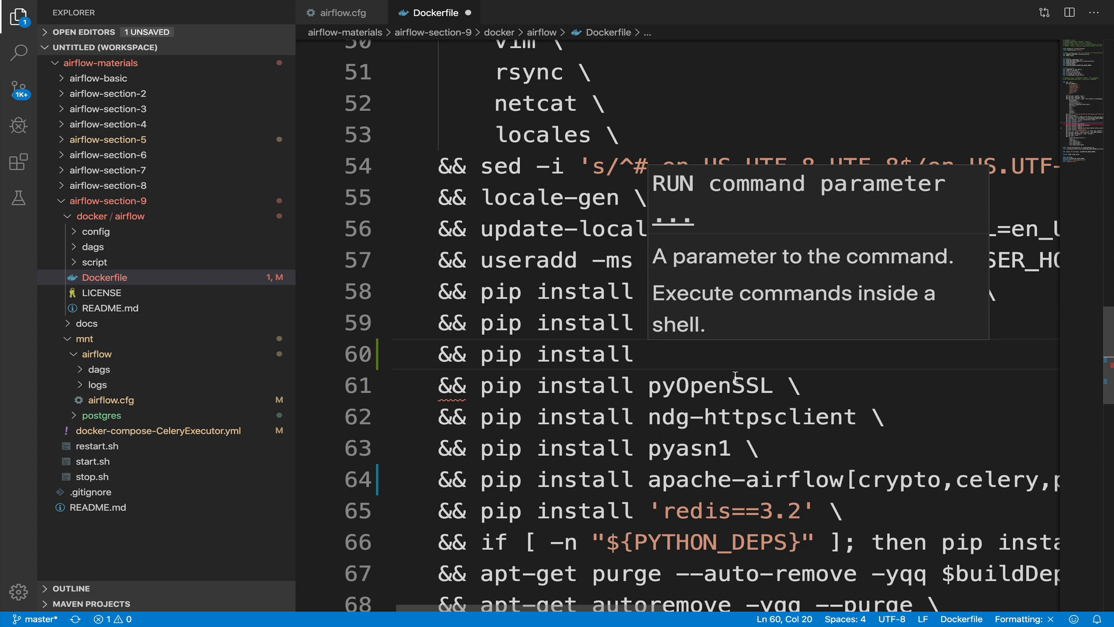
{"action": "type", "text": "flask-"}
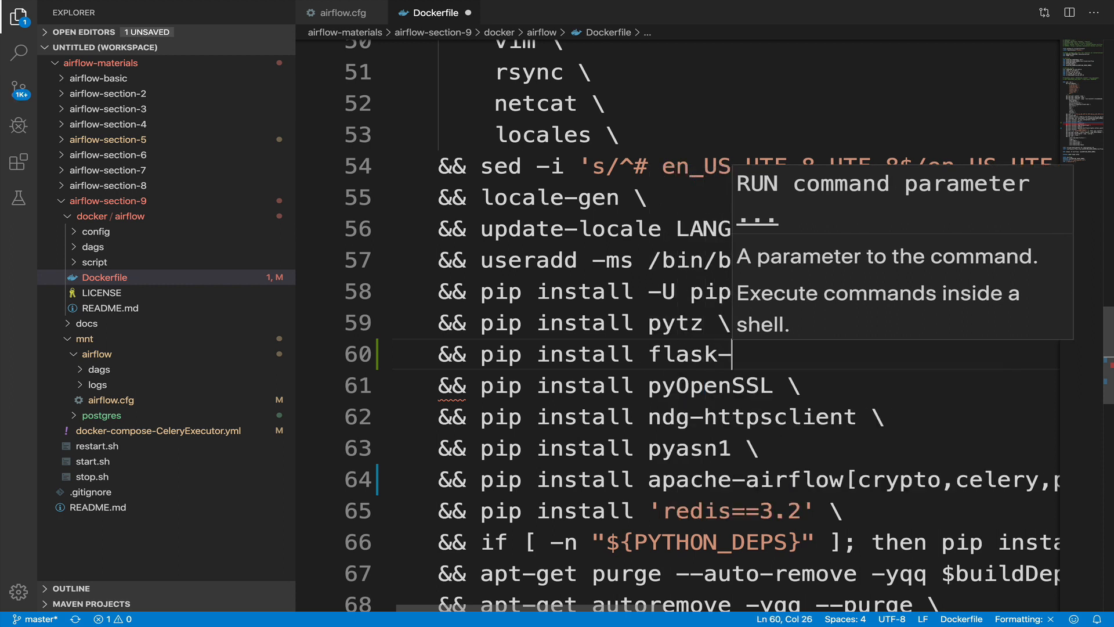
{"action": "type", "text": "bcr"}
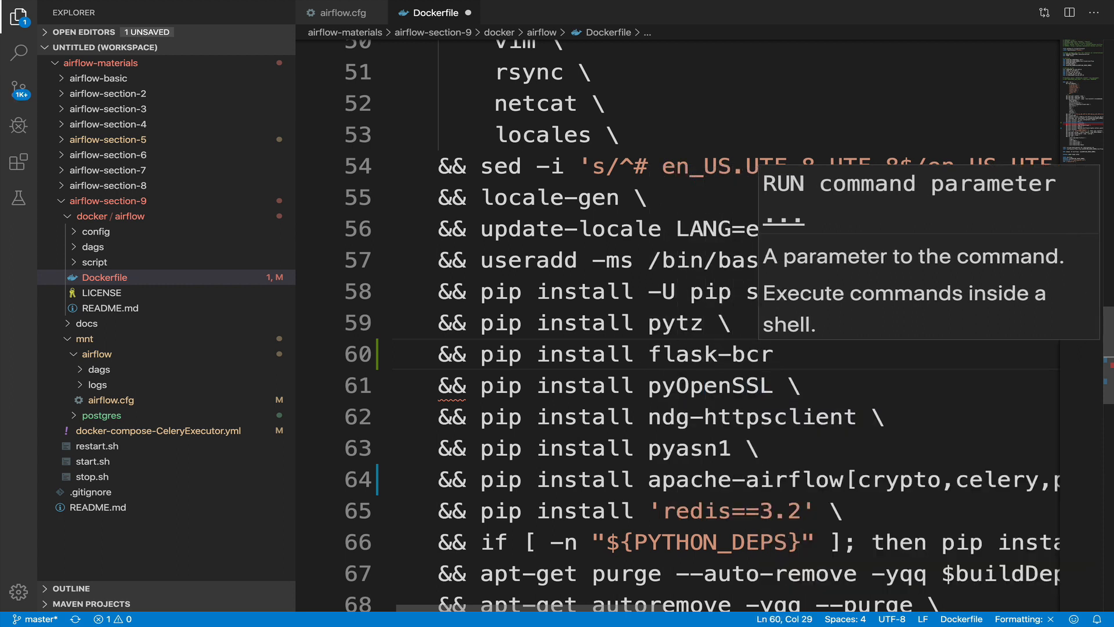
{"action": "type", "text": "ypt \\"}
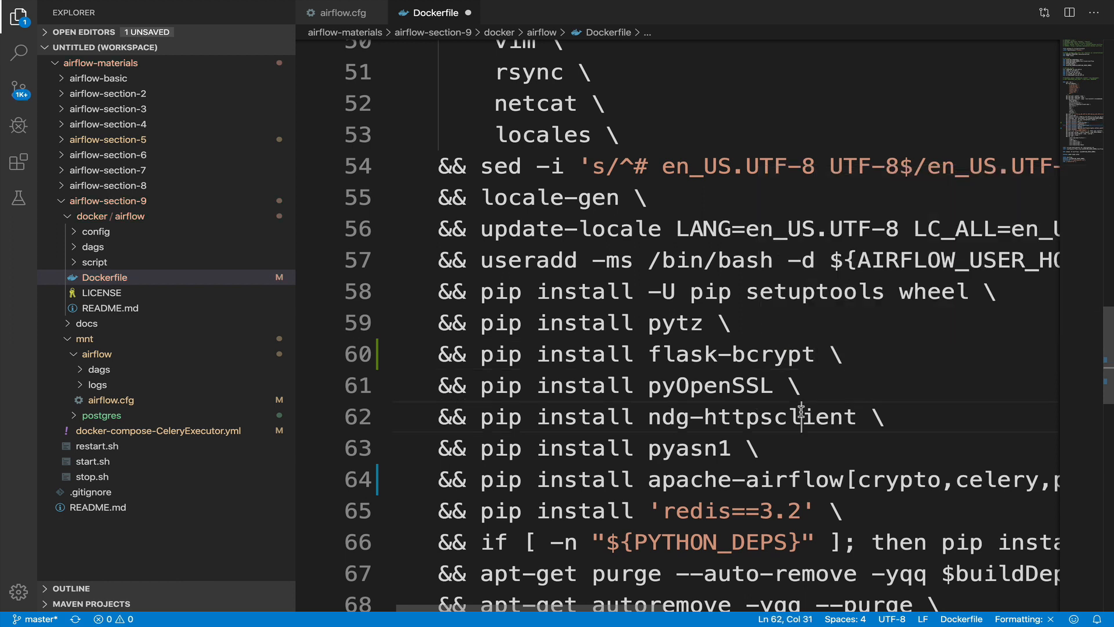
{"action": "left_click_drag", "start_coordinate": [481, 354], "coordinate": [841, 354]}
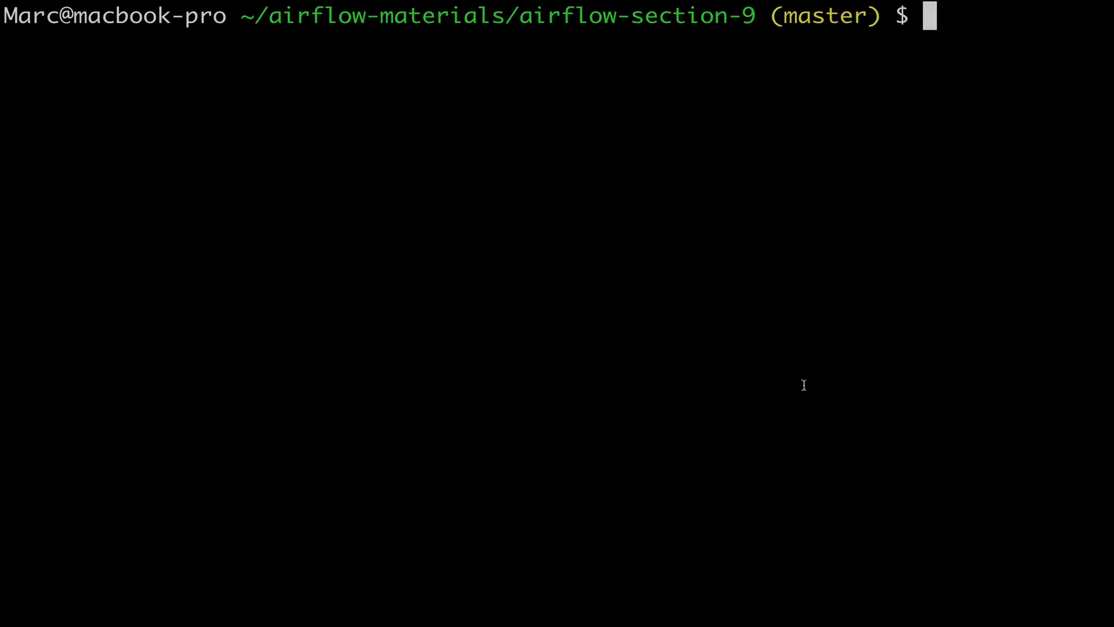
Run ./restart.sh in airflow-section-9, then docker ps to check the containers.
{"action": "type", "text": "./r"}
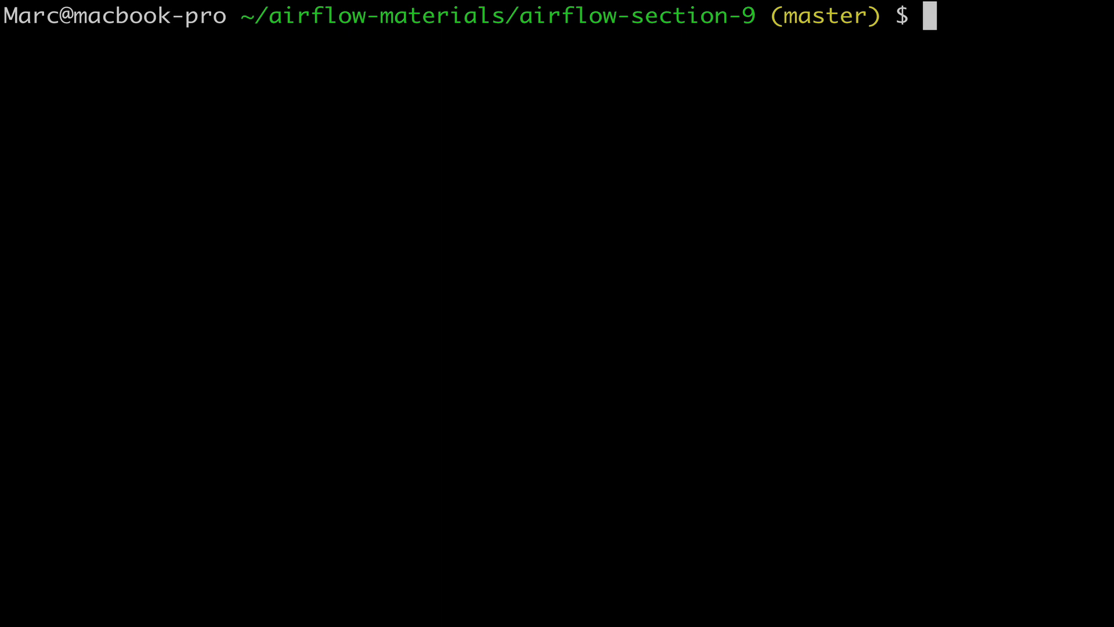
{"action": "type", "text": "dock"}
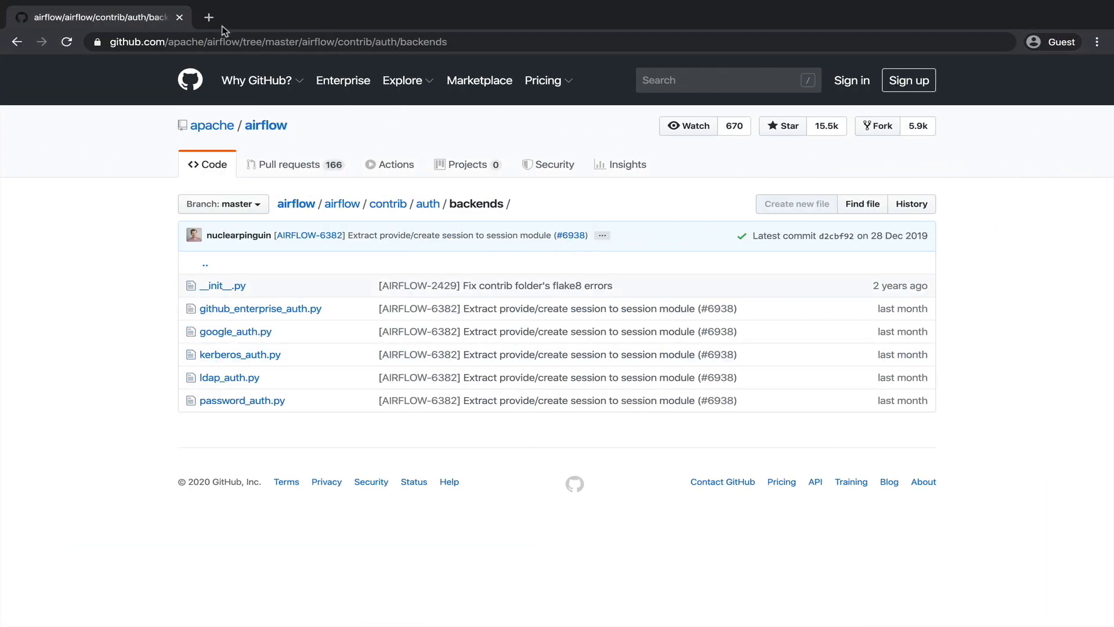
Load localhost:8080 in a new Chrome tab and close the GitHub tab.
{"action": "type", "text": "localhost"}
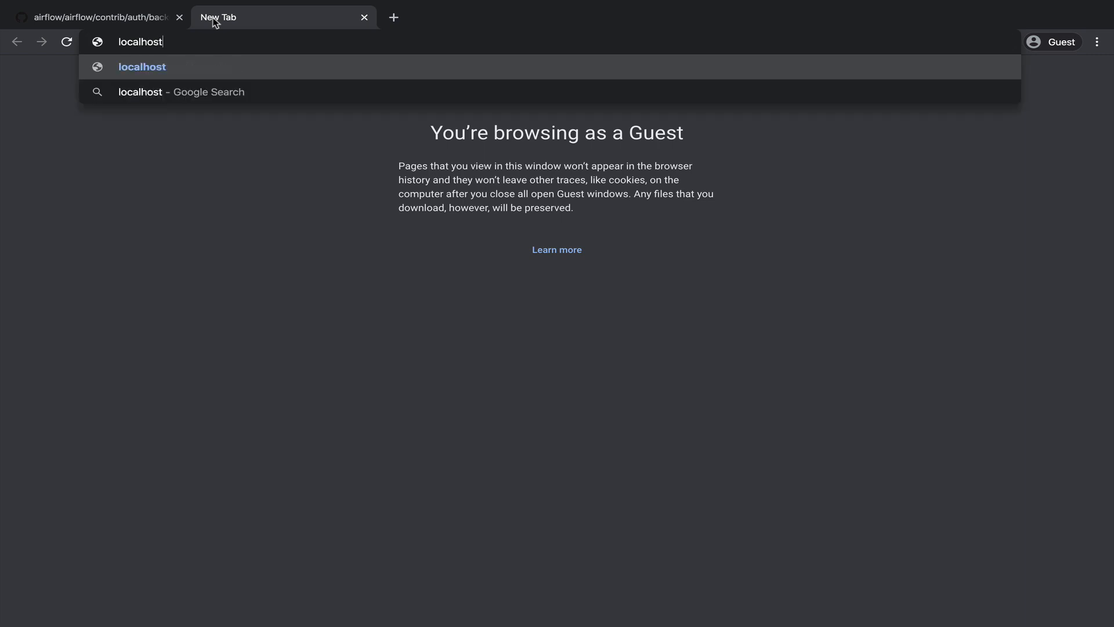
{"action": "type", "text": ":8080"}
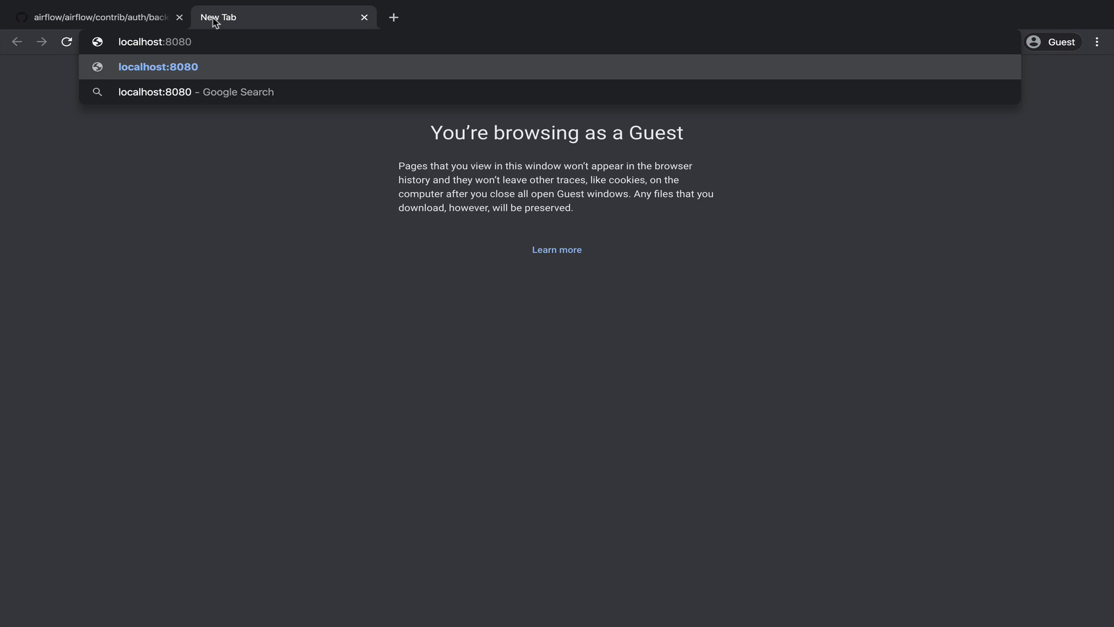
{"action": "key", "text": "Enter"}
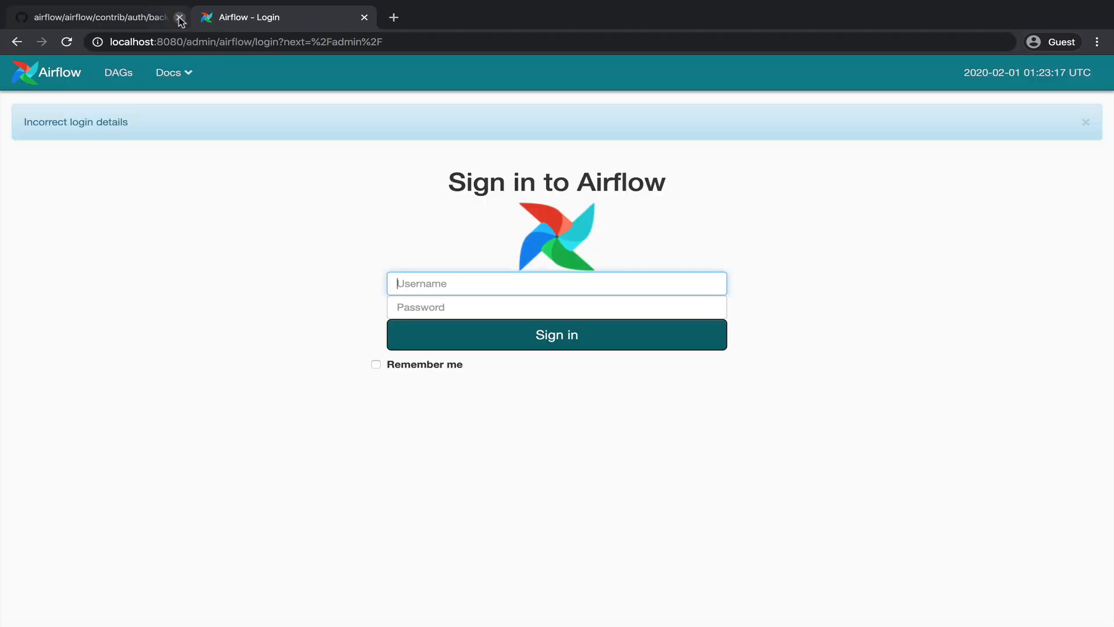
{"action": "left_click", "coordinate": [180, 17]}
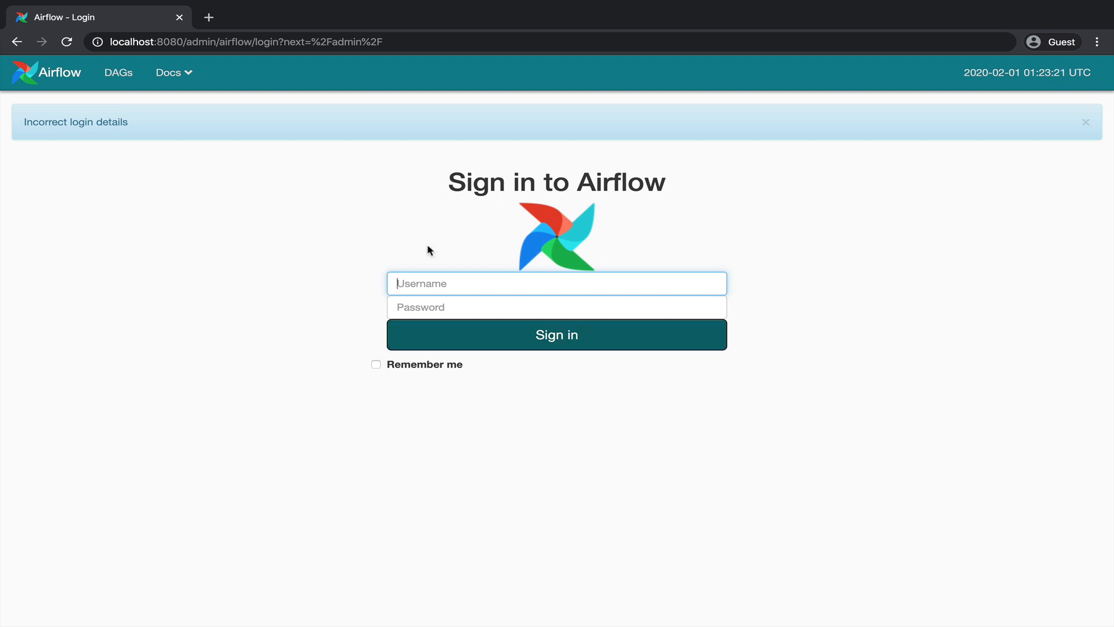
{"action": "mouse_move", "coordinate": [444, 264]}
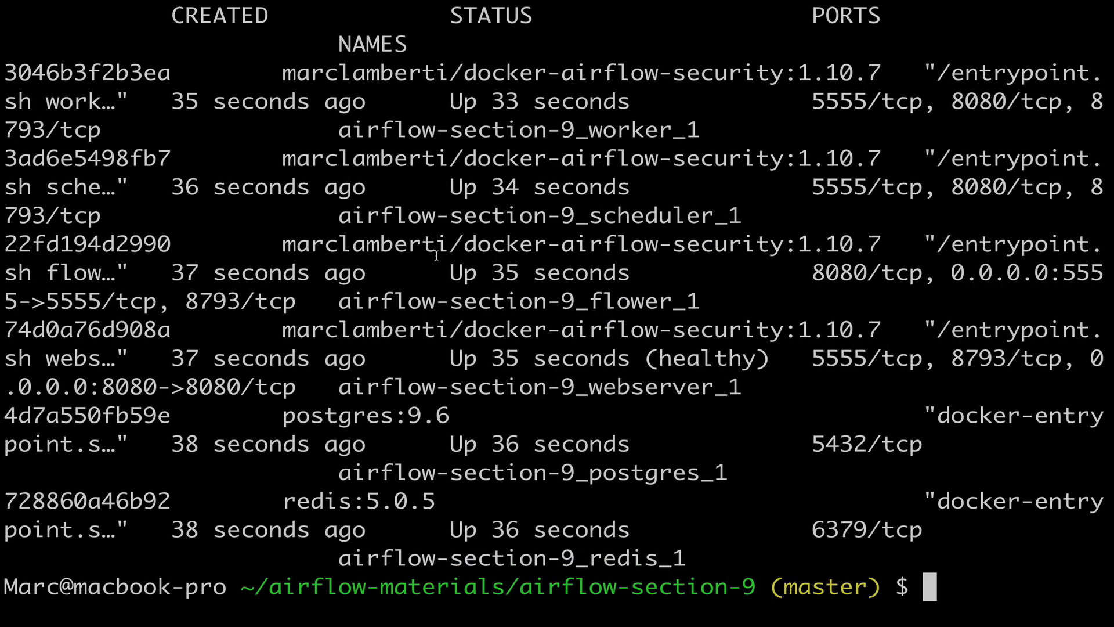
Enter docker exec -it 74d0a76d908a /bin/bash to shell into the webserver container.
{"action": "type", "text": "docker exec"}
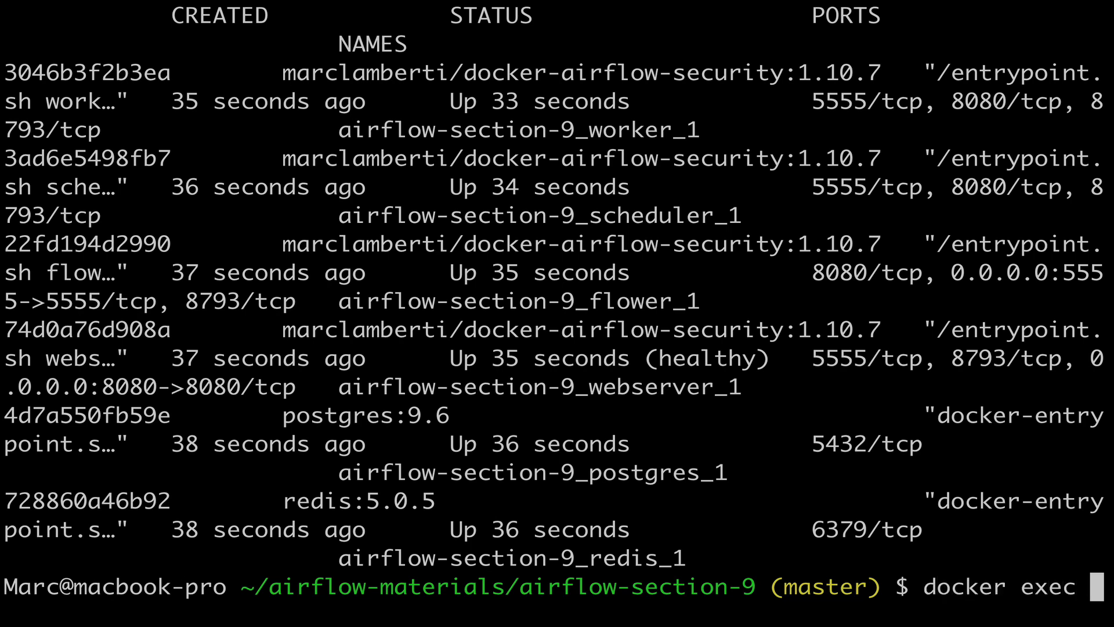
{"action": "type", "text": "-it"}
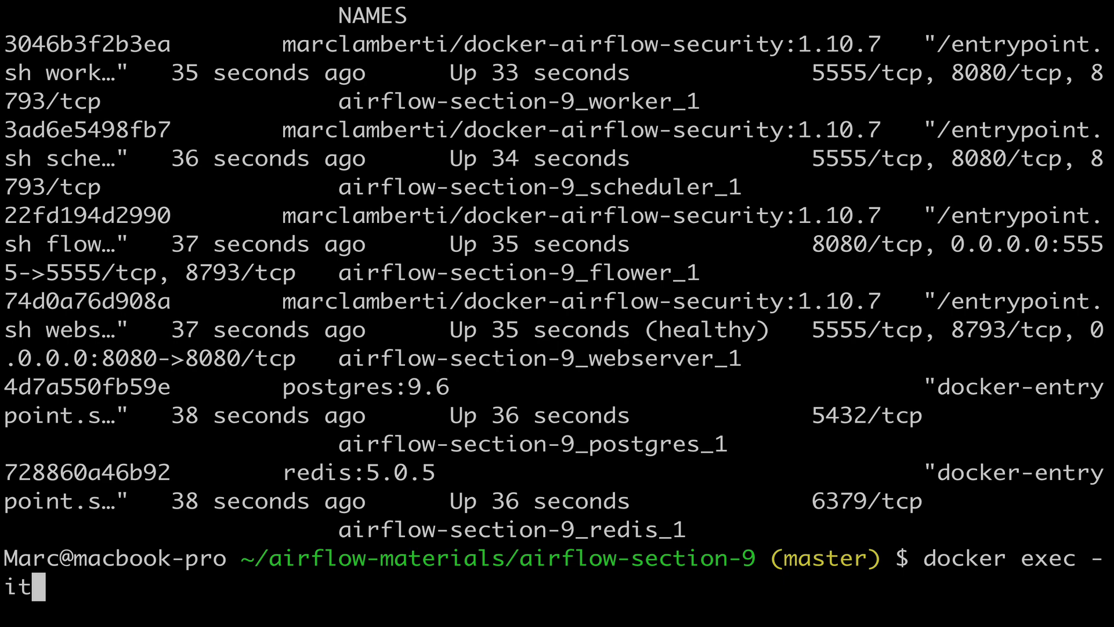
{"action": "double_click", "coordinate": [538, 358]}
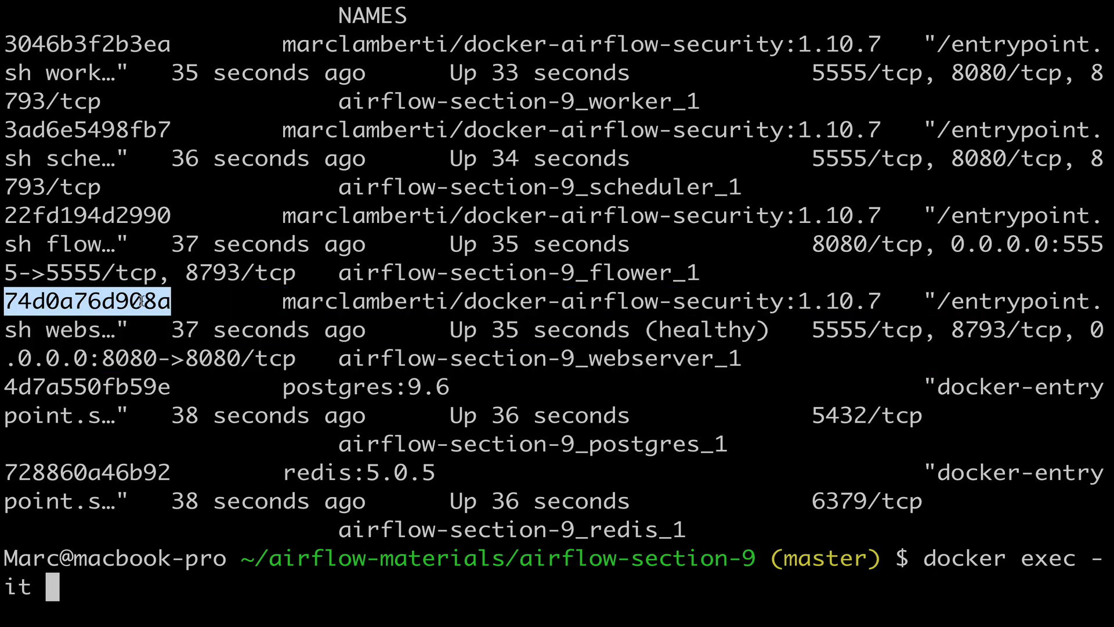
{"action": "type", "text": "74d0a76d908a"}
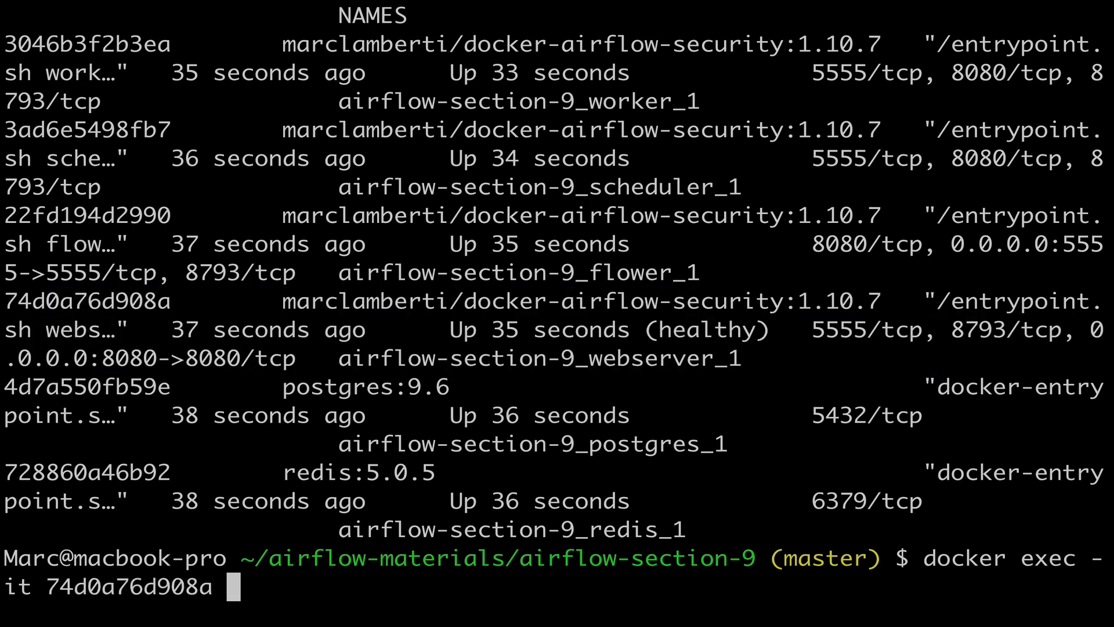
{"action": "type", "text": "/"}
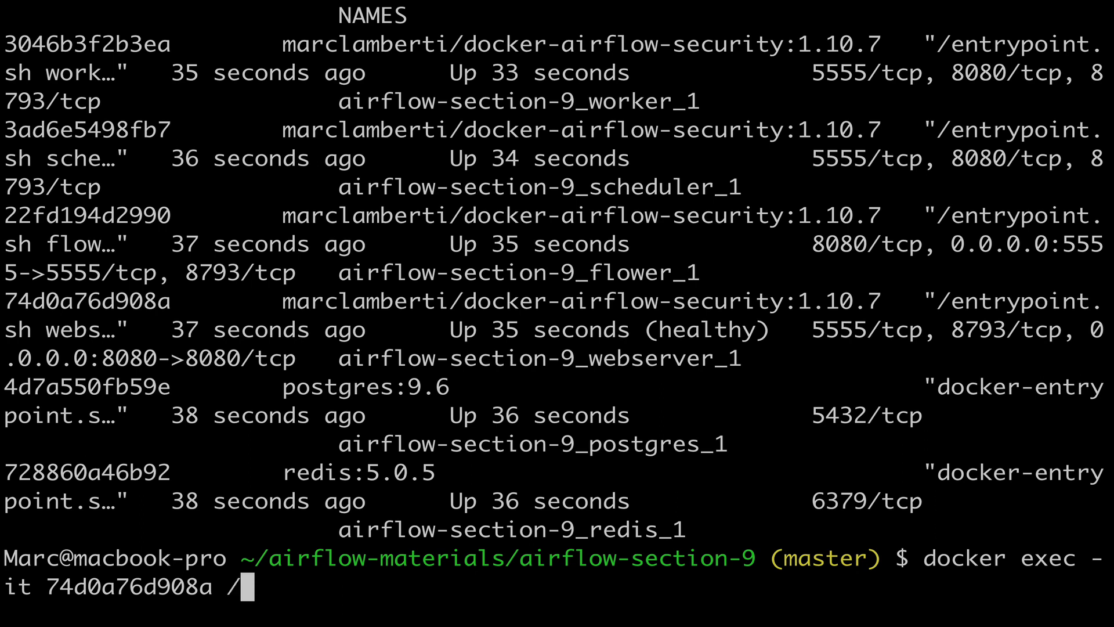
{"action": "type", "text": "bin/b"}
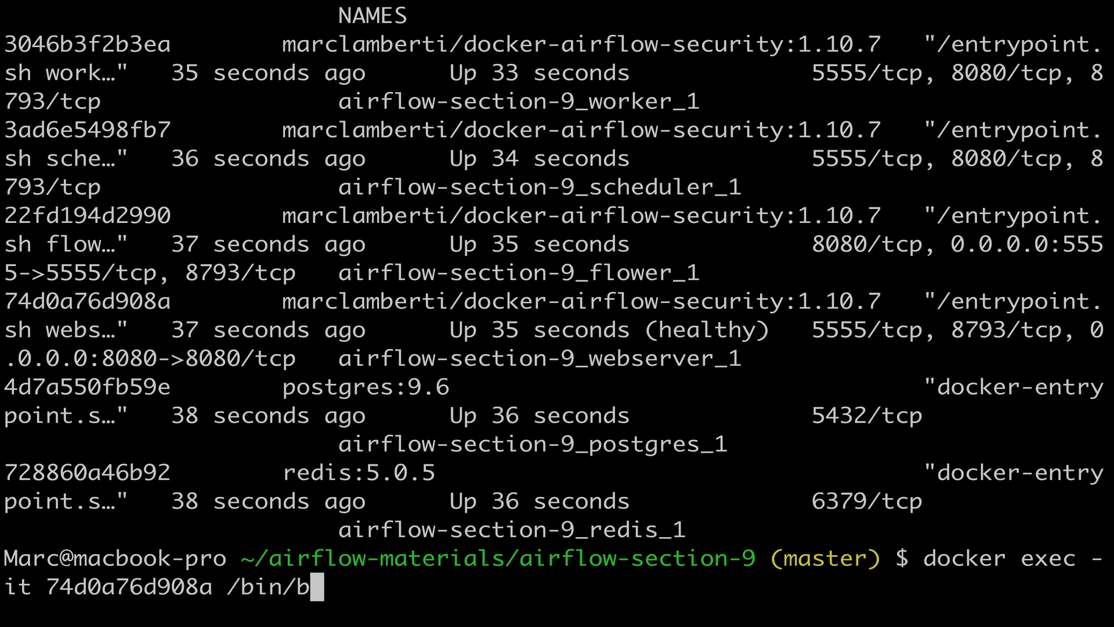
{"action": "type", "text": "ash"}
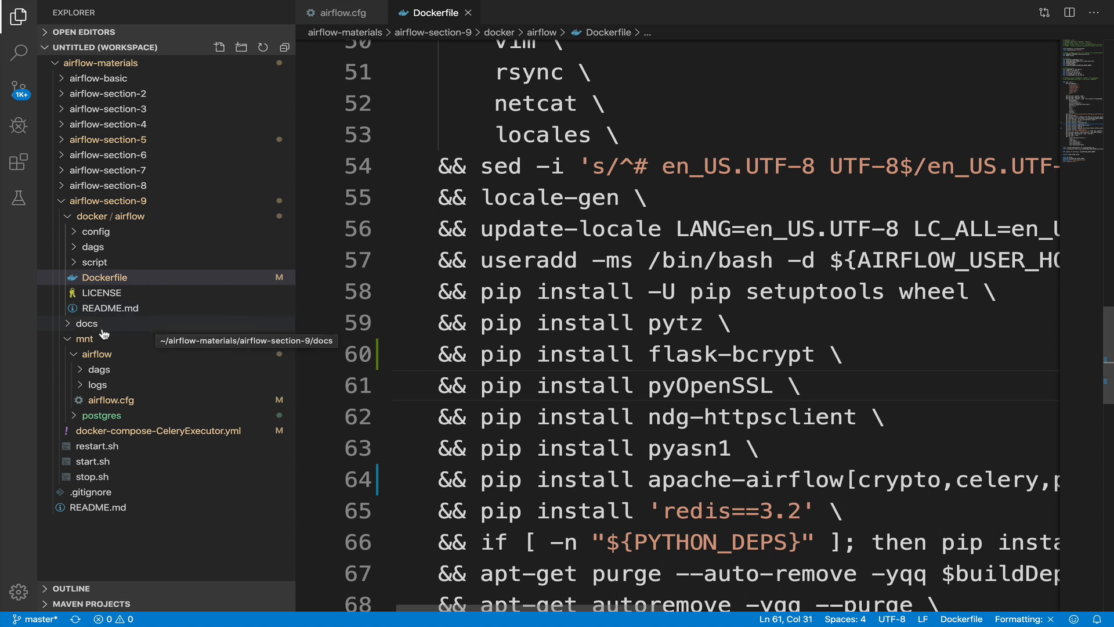
Expand docs, open the generate_user script and select all its user-creation code.
{"action": "left_click", "coordinate": [86, 323]}
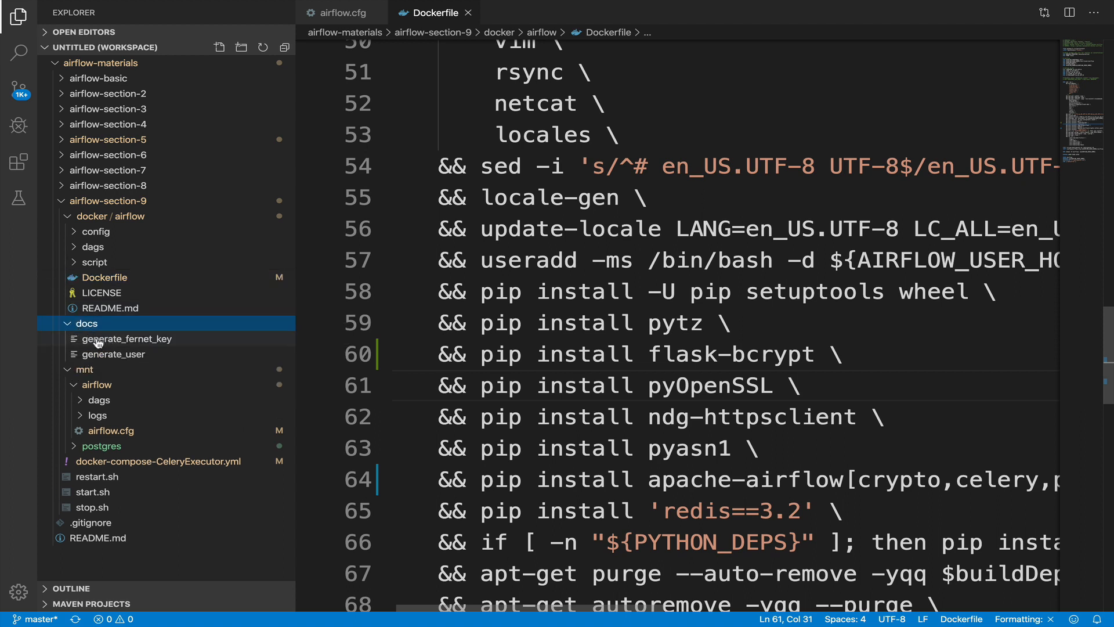
{"action": "double_click", "coordinate": [126, 338]}
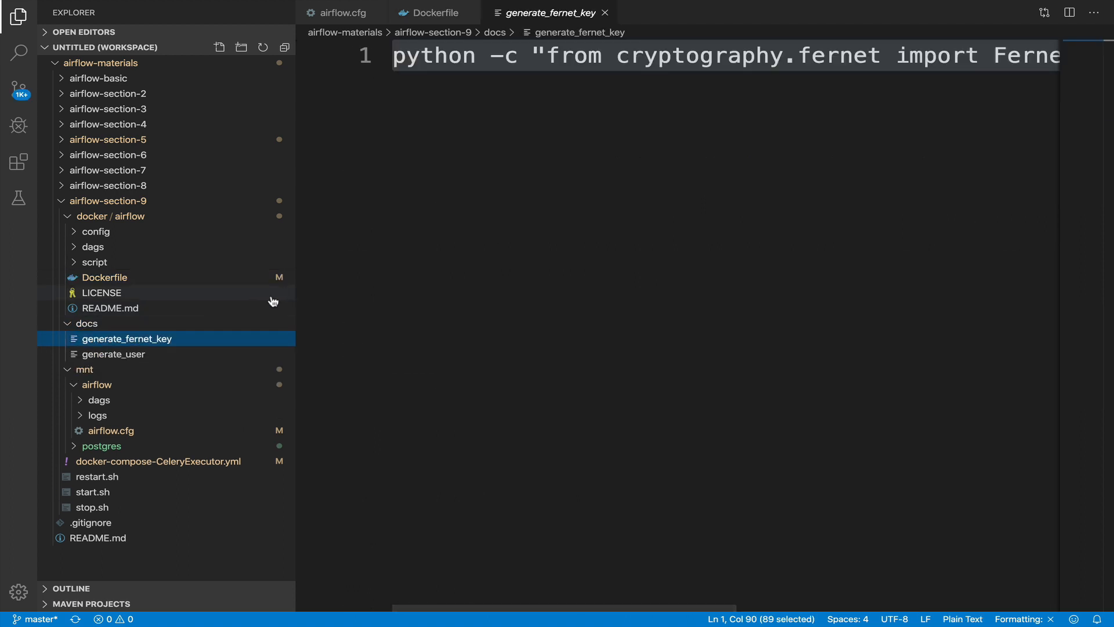
{"action": "left_click", "coordinate": [114, 354]}
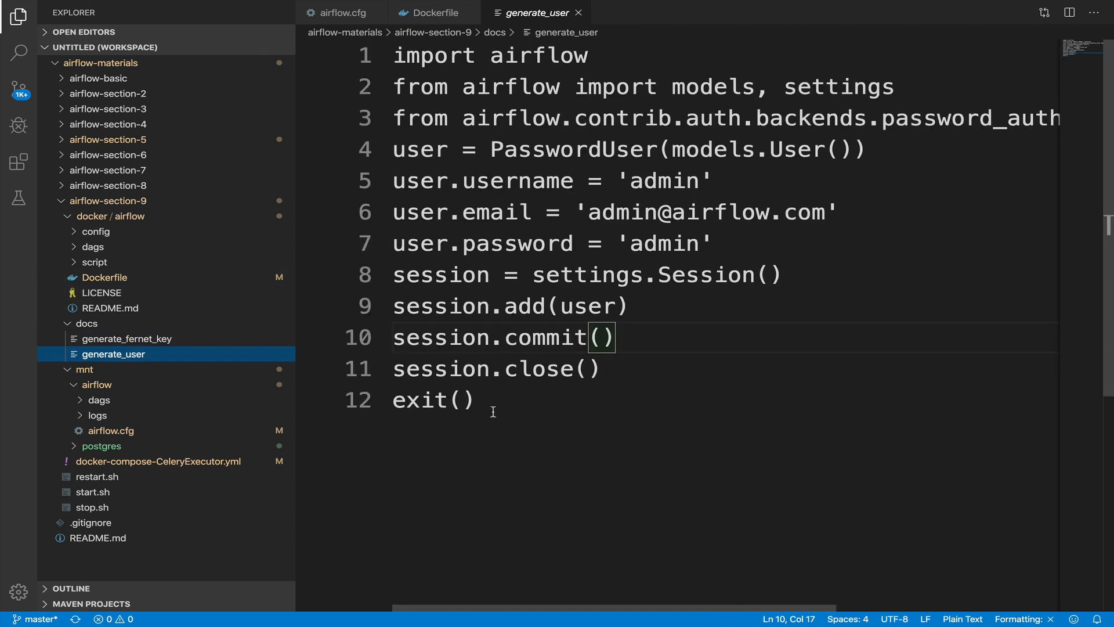
{"action": "key", "text": "ctrl+a"}
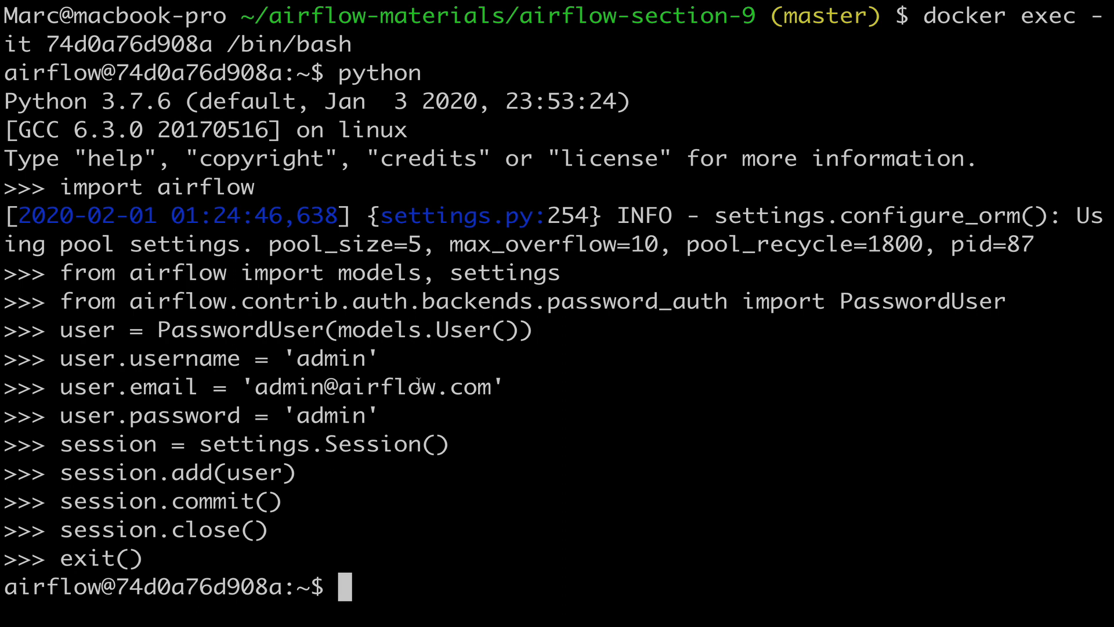
Highlight the admin password value in the pasted user-creation code.
{"action": "double_click", "coordinate": [341, 416]}
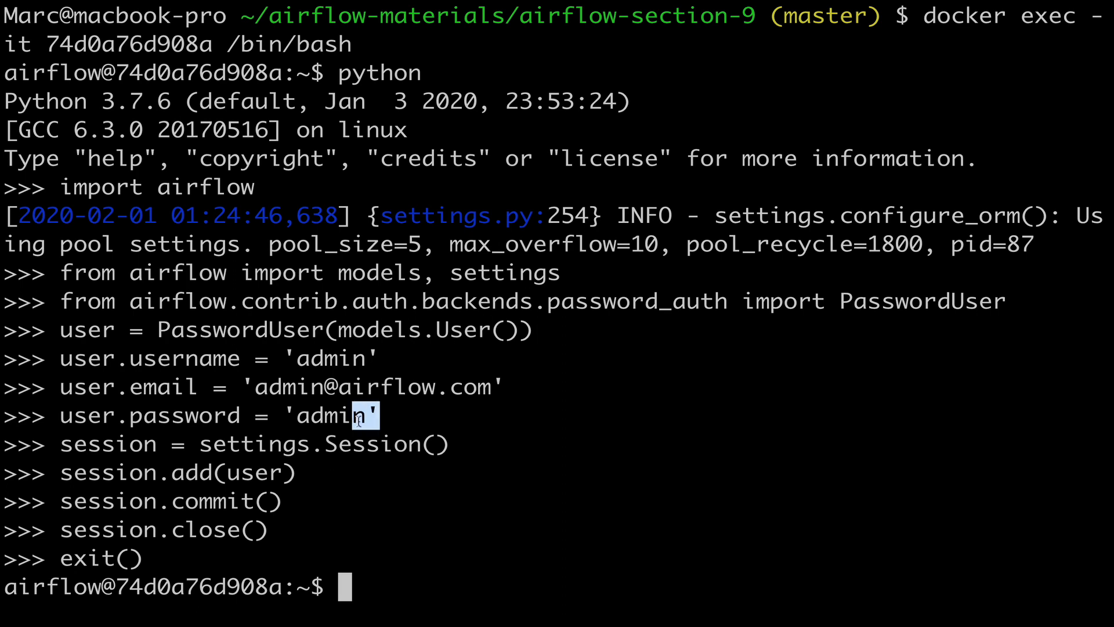
{"action": "double_click", "coordinate": [330, 358]}
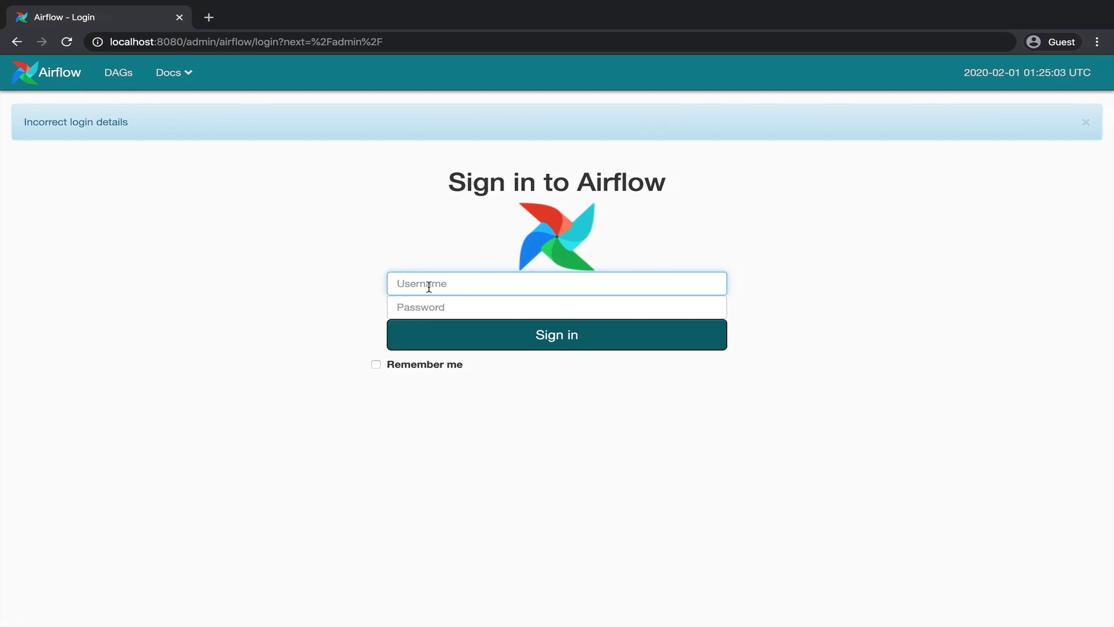
{"action": "type", "text": "admin"}
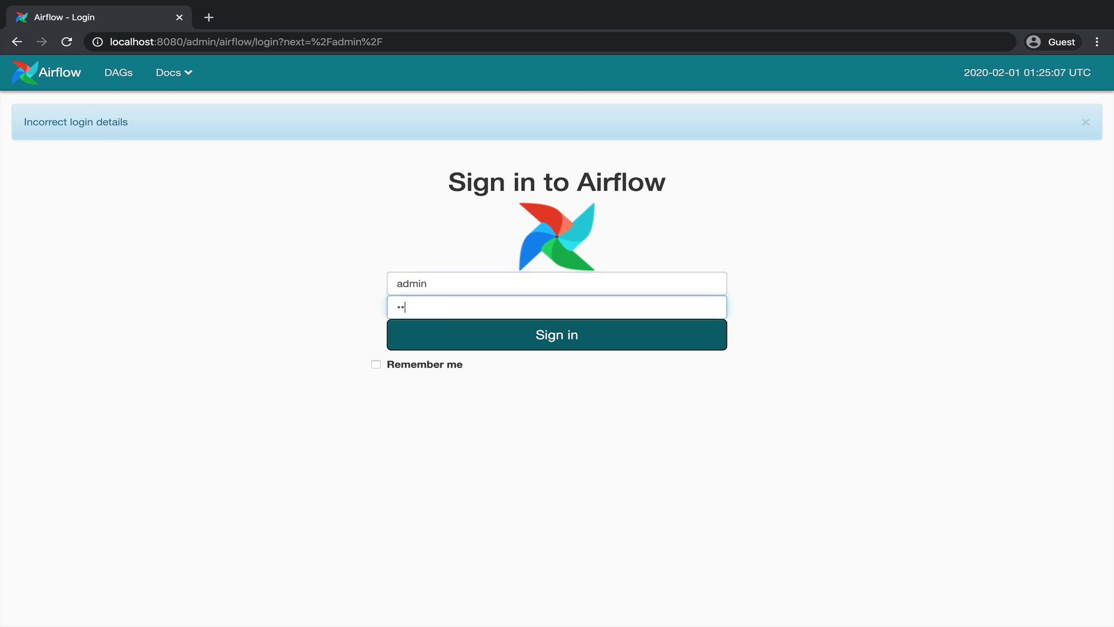
{"action": "type", "text": "•••"}
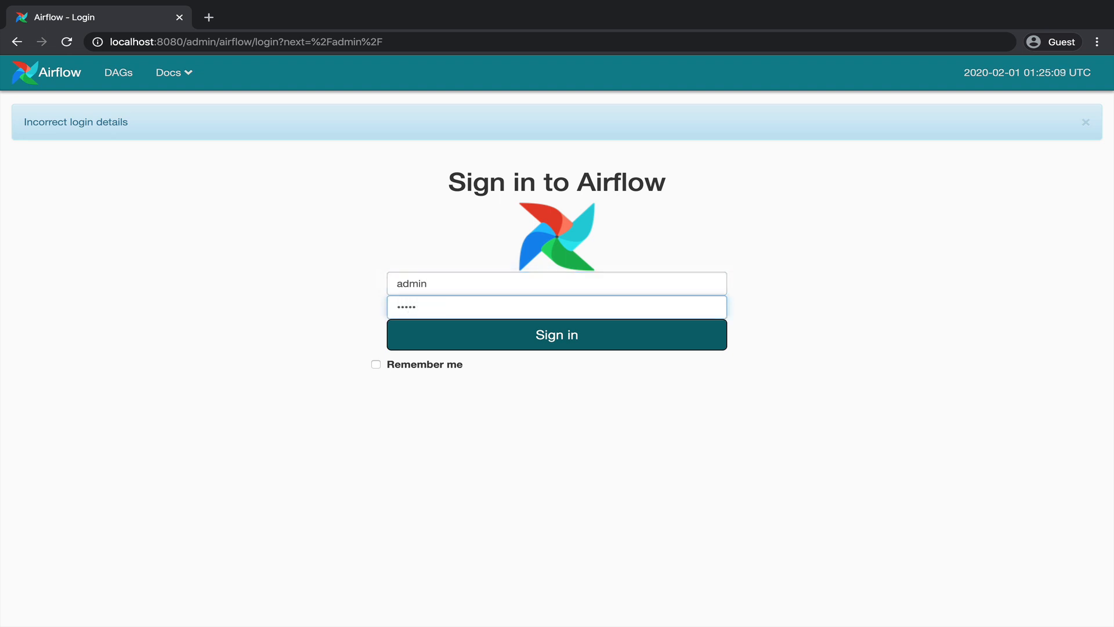
{"action": "left_click", "coordinate": [557, 334]}
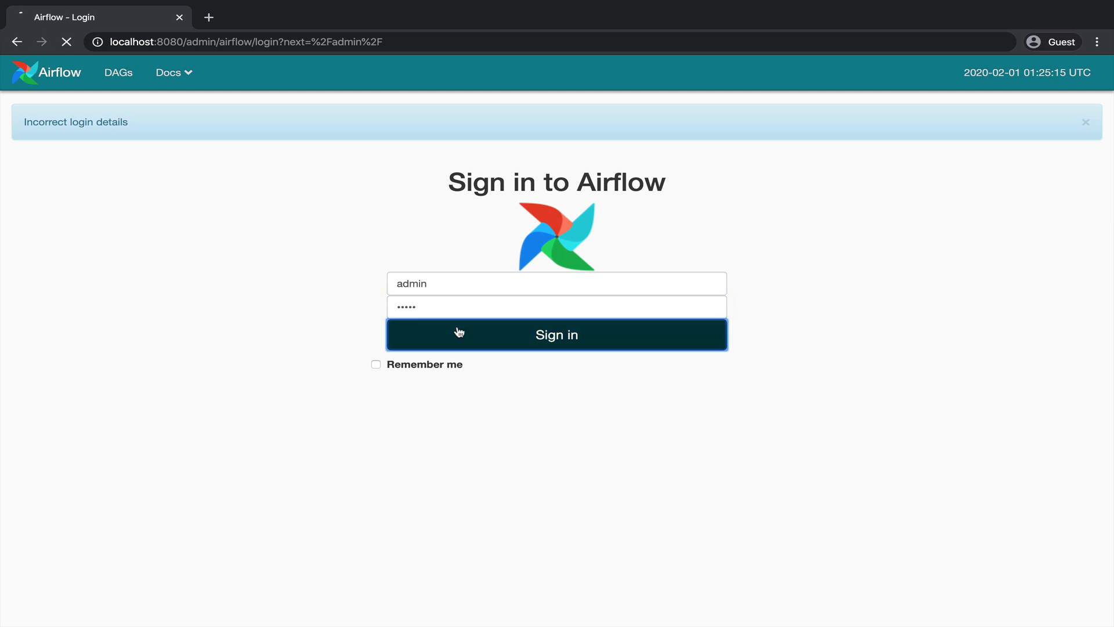
{"action": "left_click", "coordinate": [557, 334]}
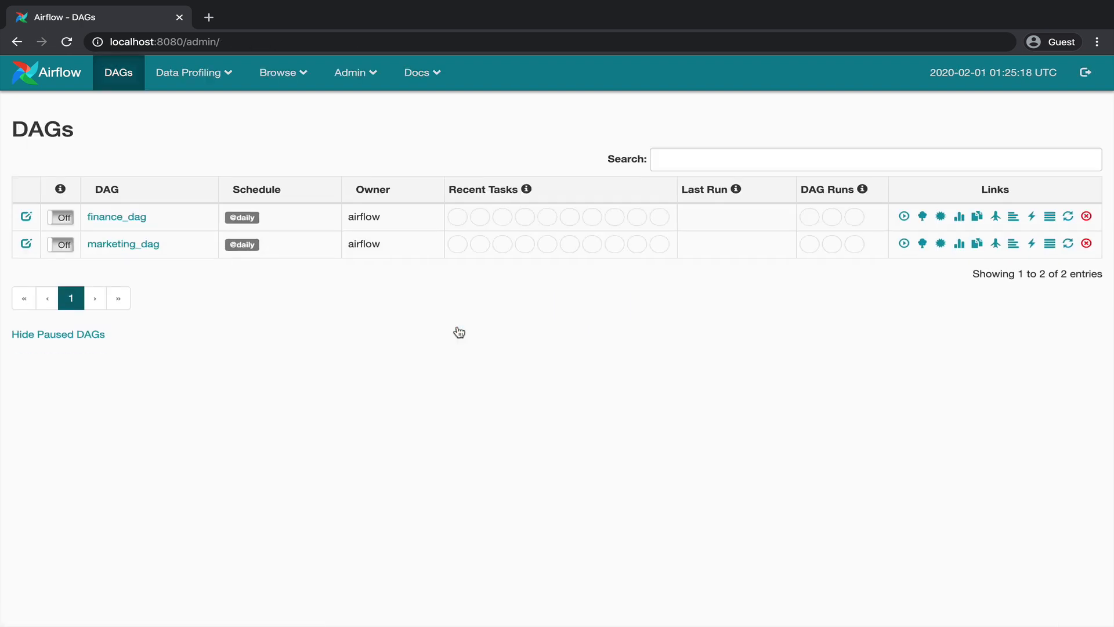
{"action": "mouse_move", "coordinate": [414, 324]}
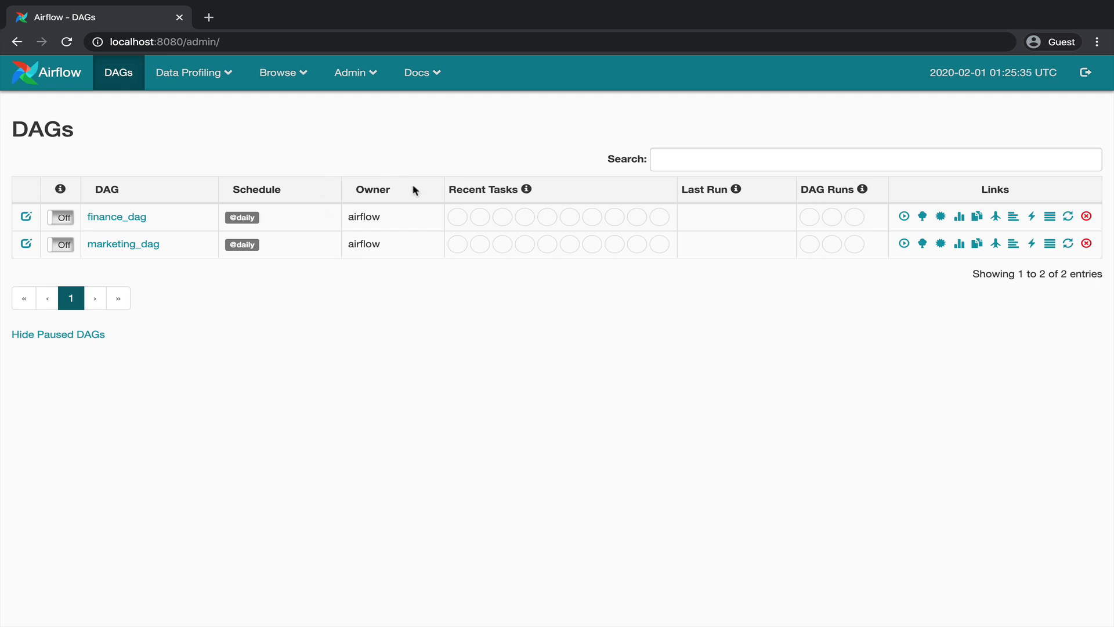
{"action": "mouse_move", "coordinate": [348, 162]}
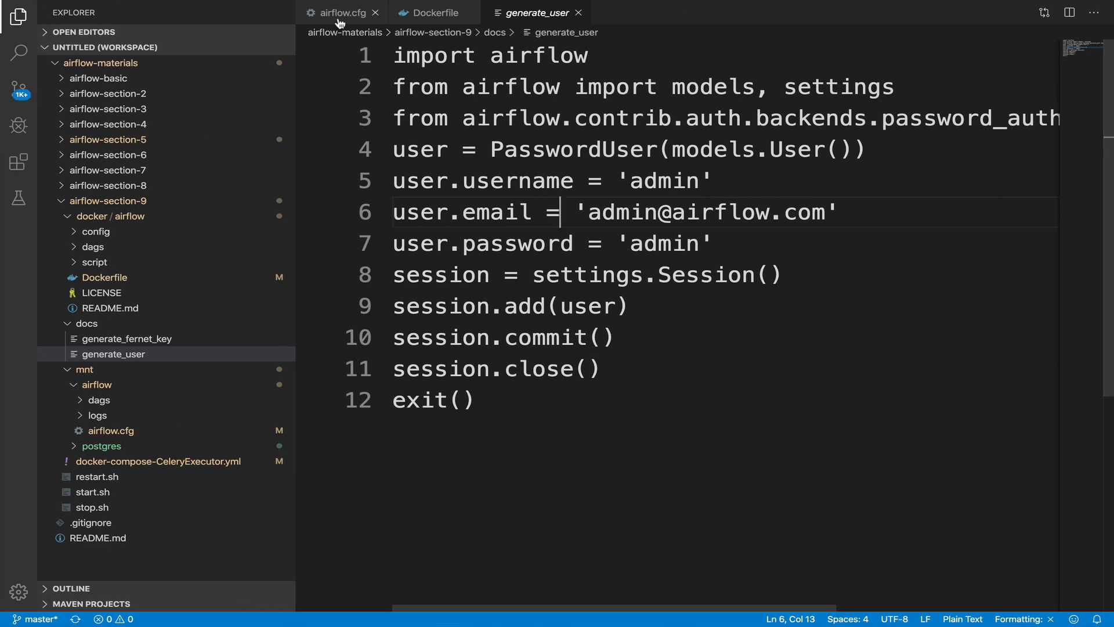
Find the default_owner entry in airflow.cfg and confirm its value is airflow.
{"action": "left_click", "coordinate": [341, 12]}
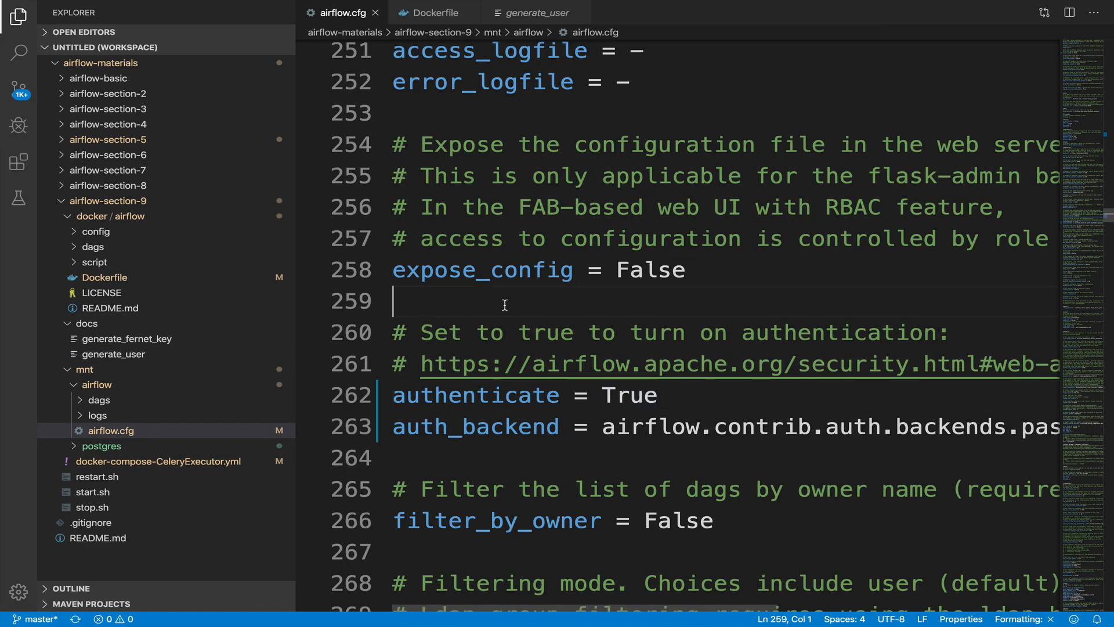
{"action": "type", "text": "authentica"}
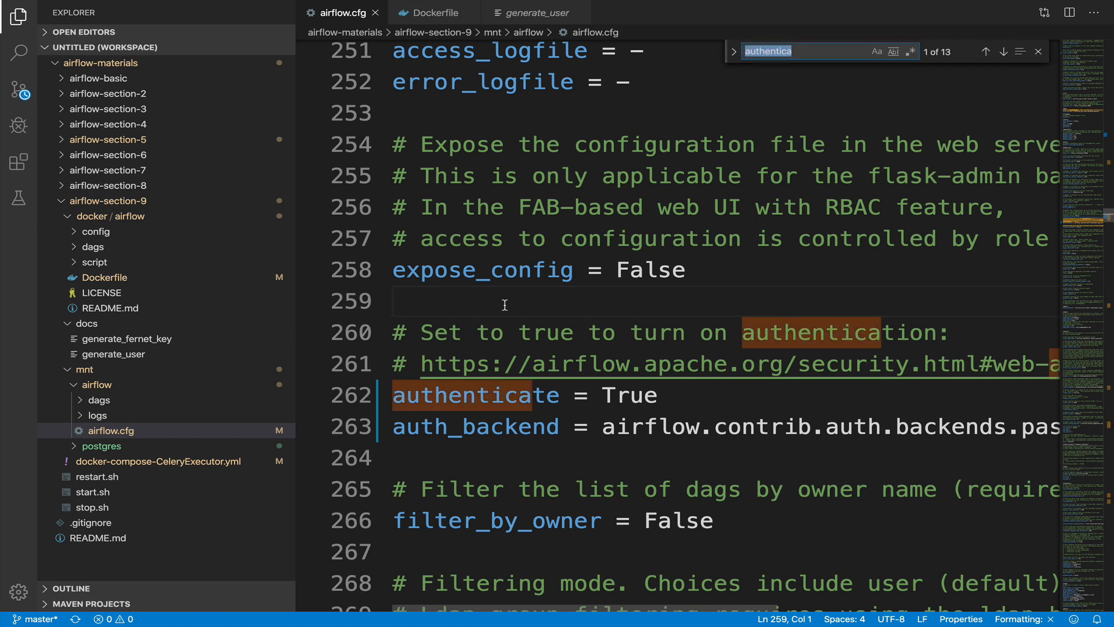
{"action": "type", "text": "default_own"}
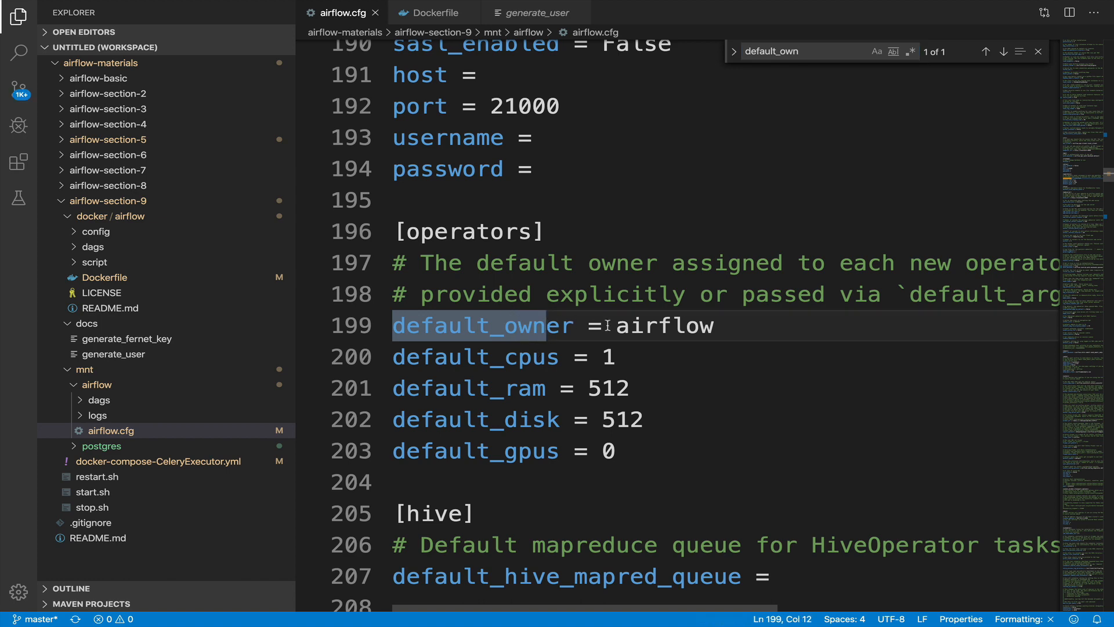
{"action": "double_click", "coordinate": [664, 325]}
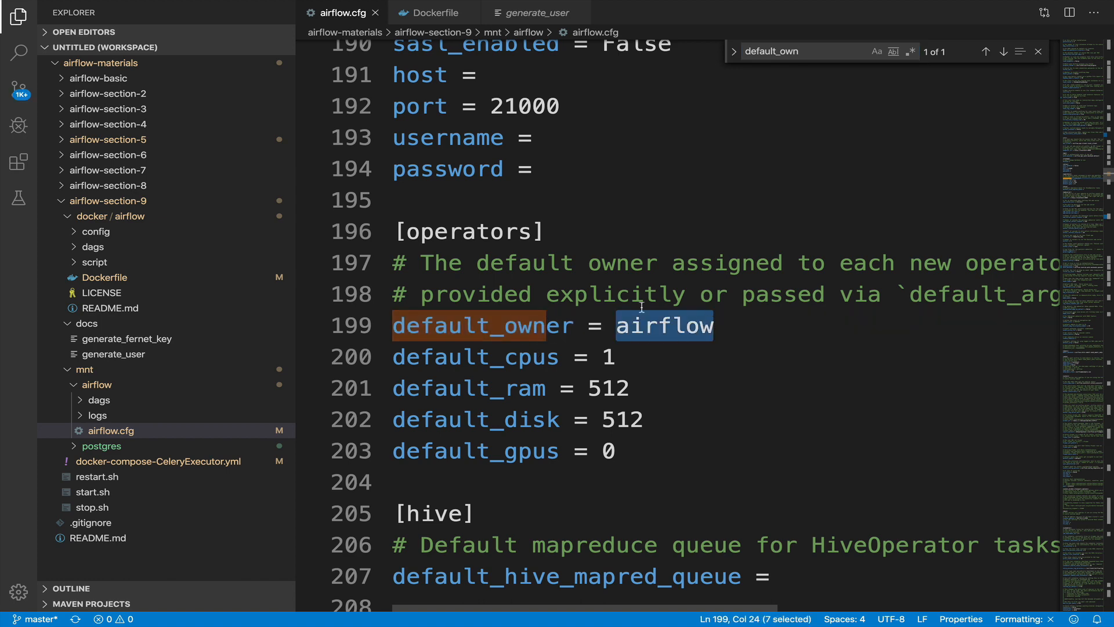
{"action": "left_click", "coordinate": [713, 325]}
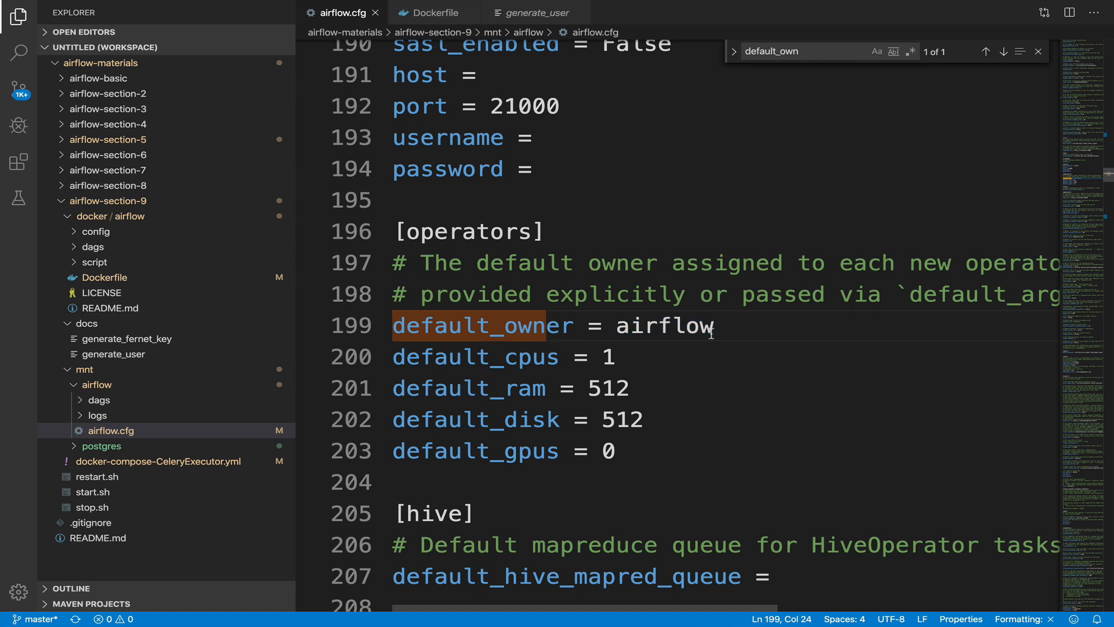
{"action": "mouse_move", "coordinate": [810, 57]}
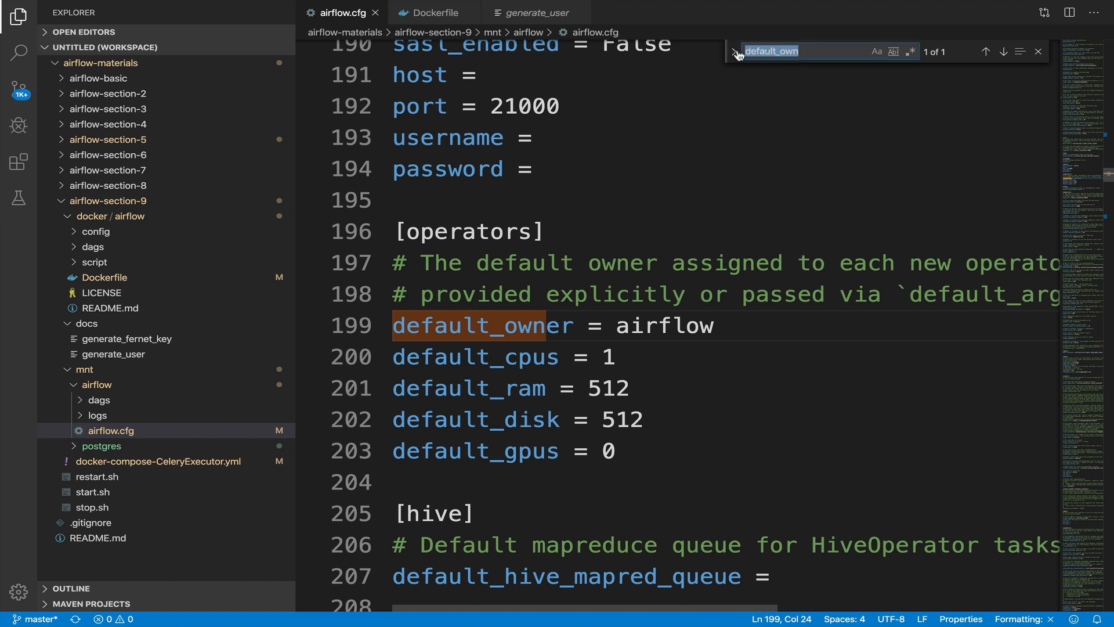
Search for filter_by_owner in airflow.cfg and change its value to True.
{"action": "type", "text": "filte"}
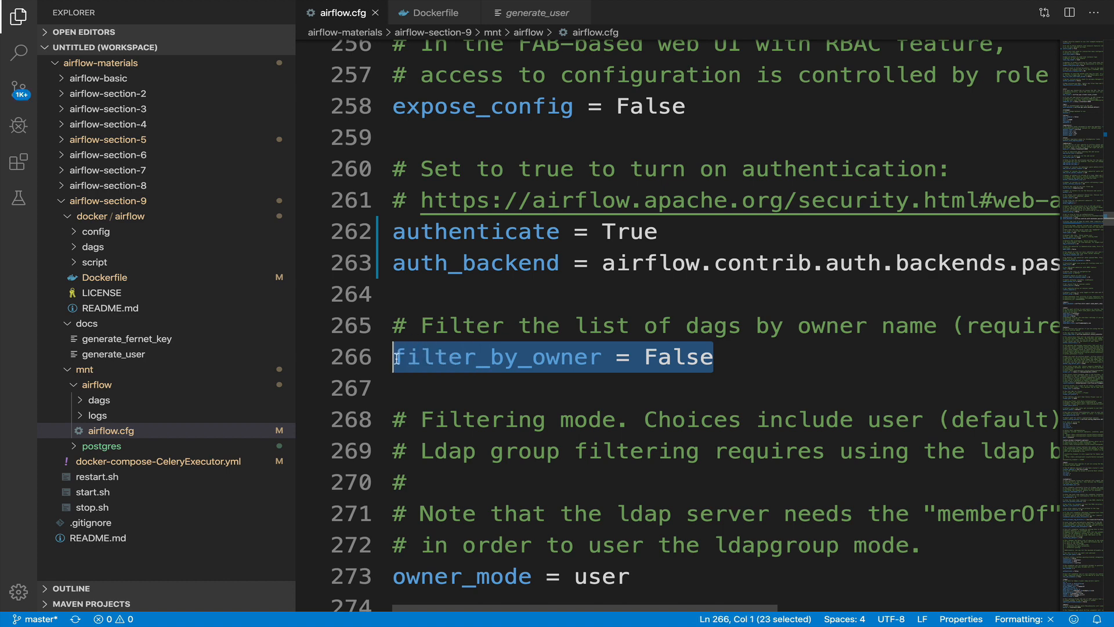
{"action": "type", "text": "T"}
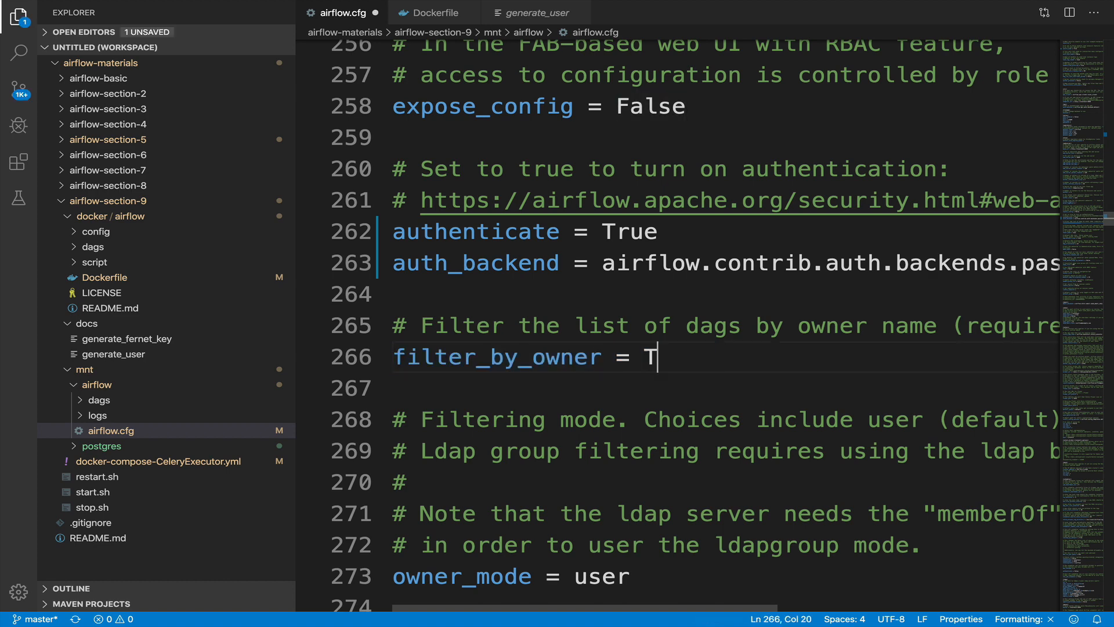
{"action": "type", "text": "rue"}
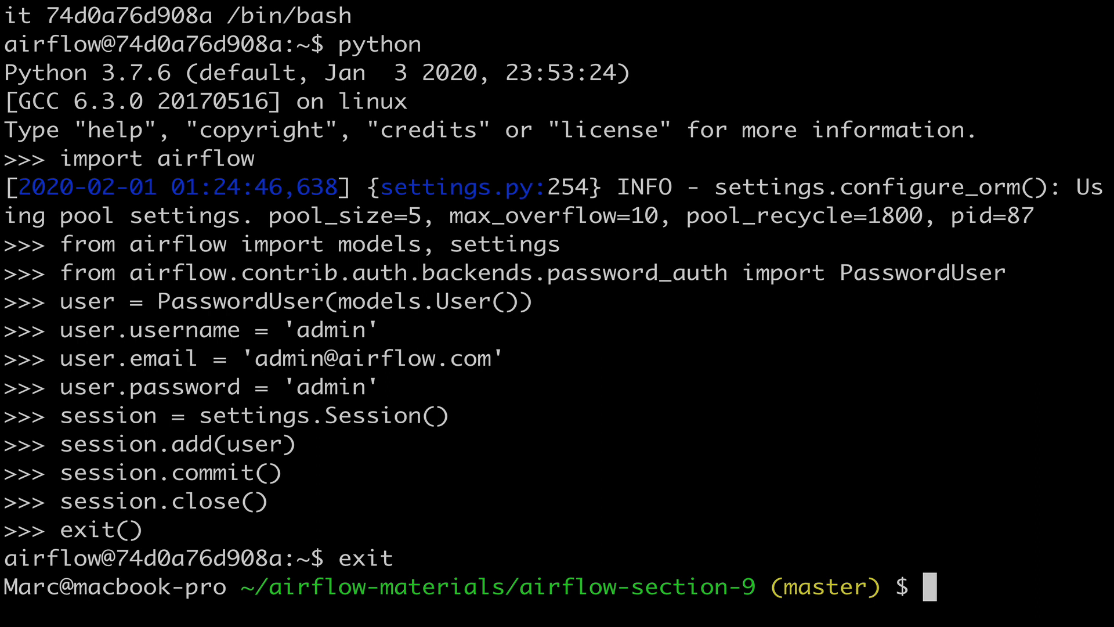
Run 'docker-compose -f docker-compose-CeleryExecutor.yml restart webserver' in Terminal.
{"action": "type", "text": "docke"}
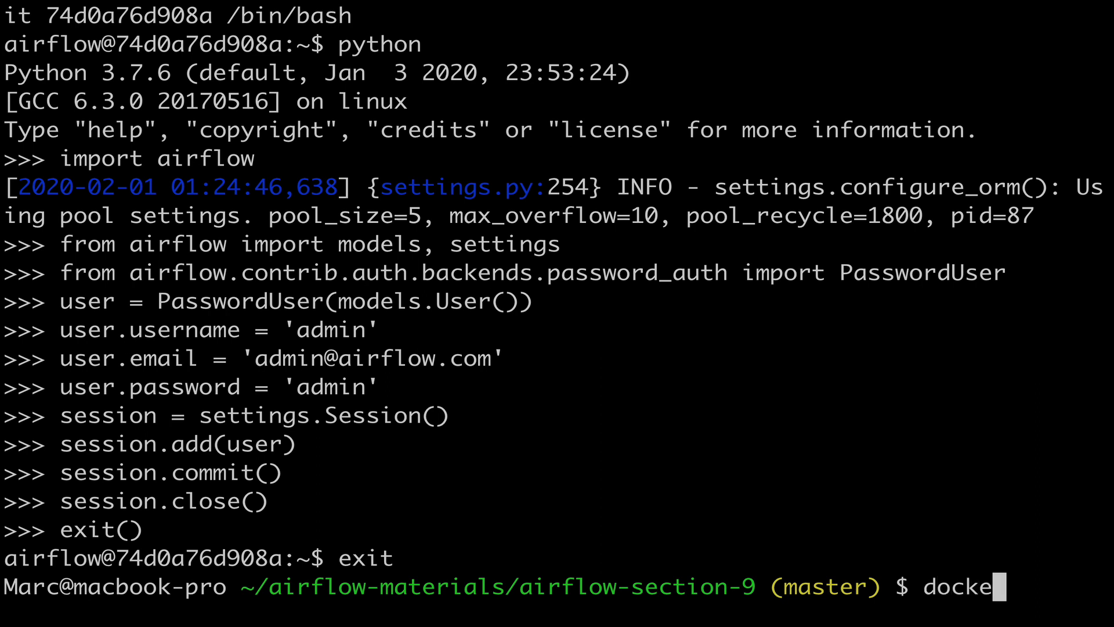
{"action": "type", "text": "r-compose"}
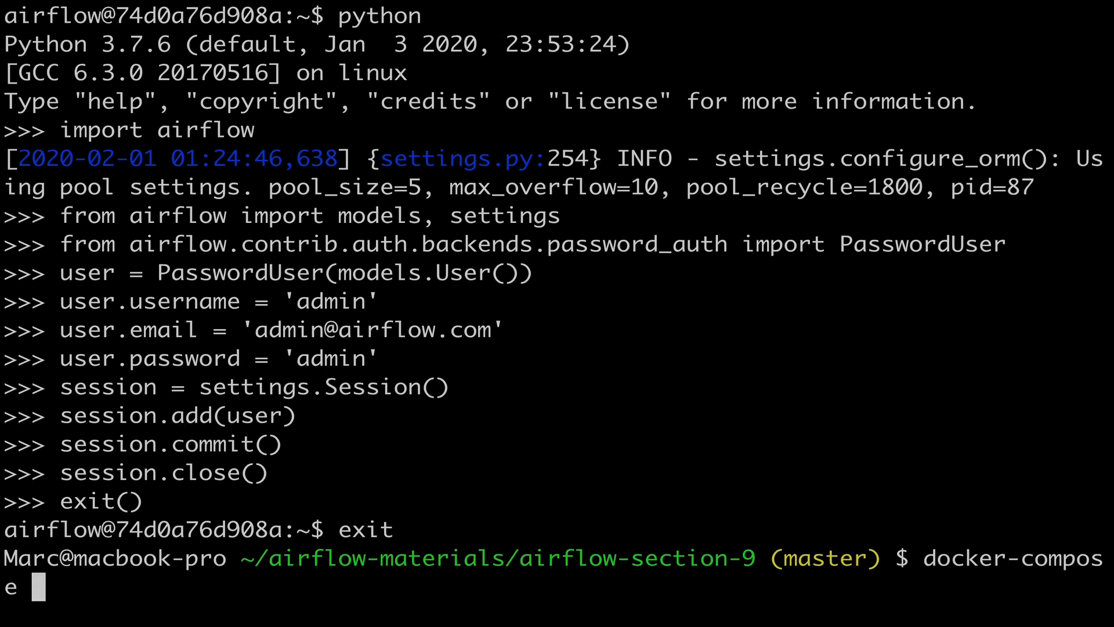
{"action": "type", "text": "-f"}
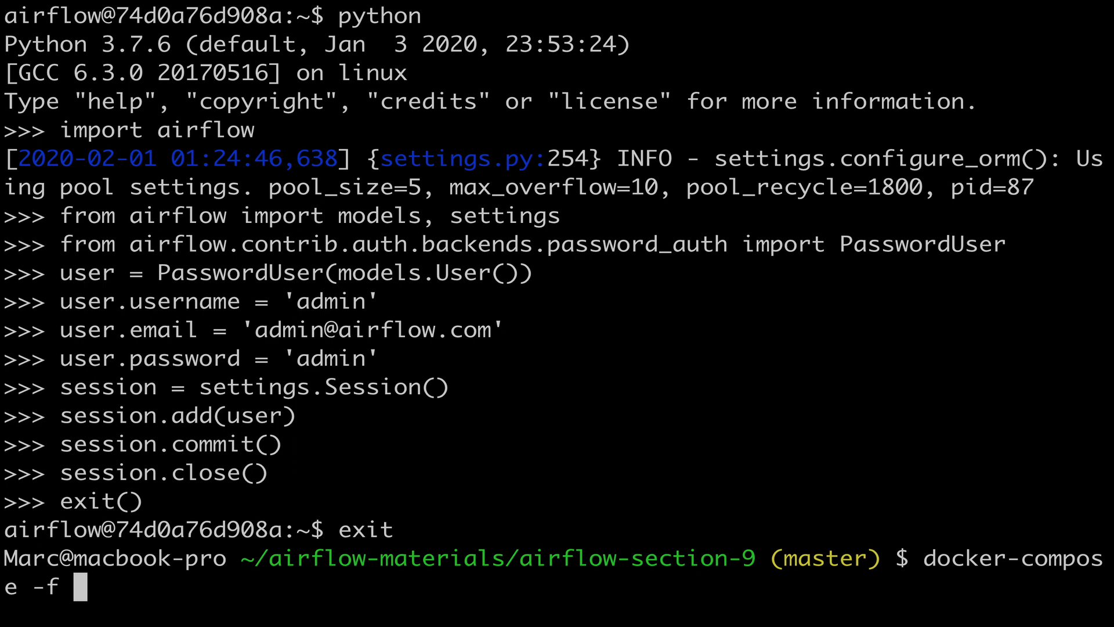
{"action": "type", "text": "do"}
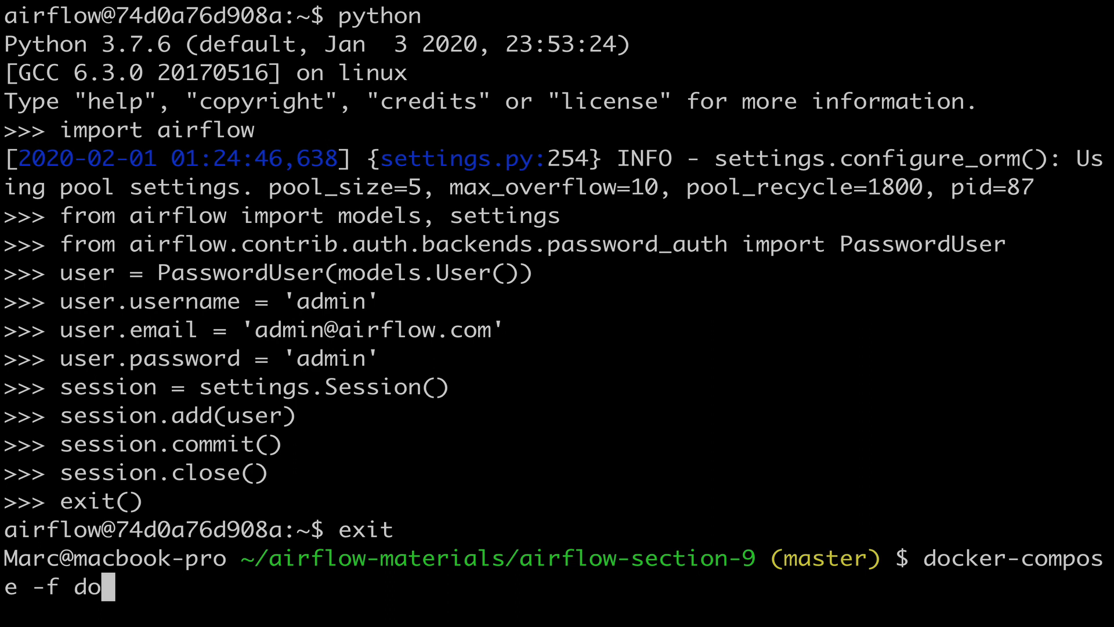
{"action": "type", "text": "cker"}
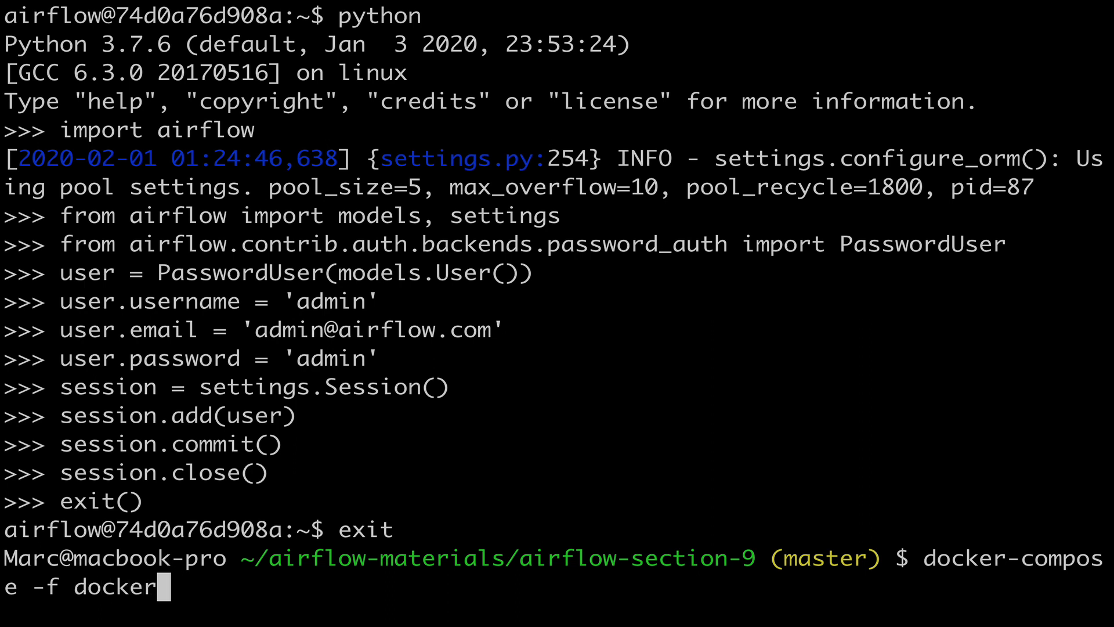
{"action": "type", "text": "-compose-CeleryExecutor.yml"}
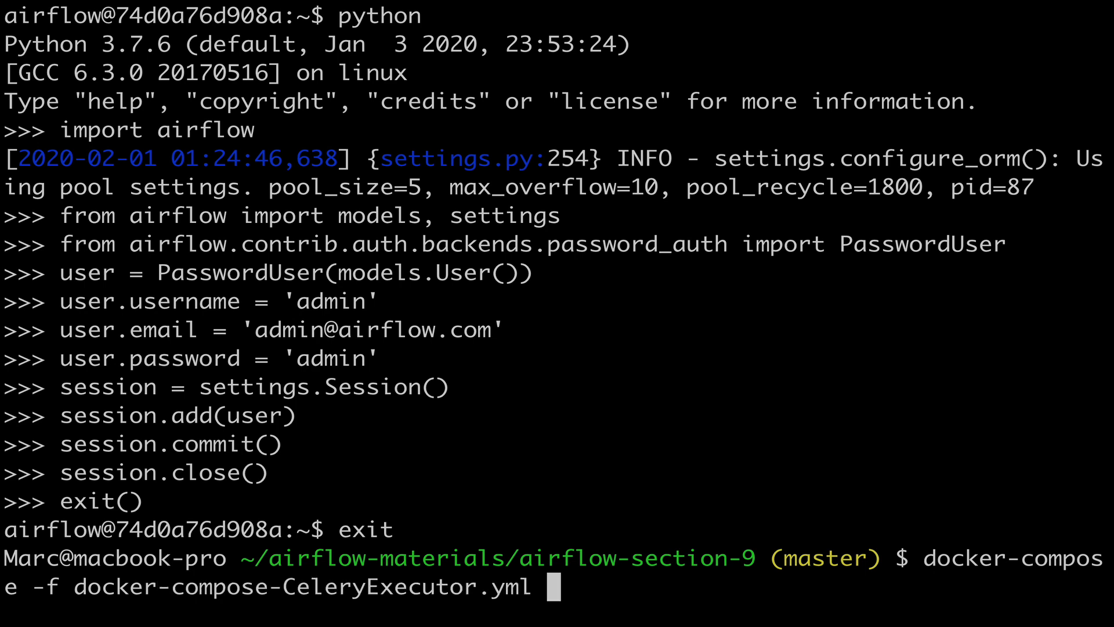
{"action": "type", "text": "rest"}
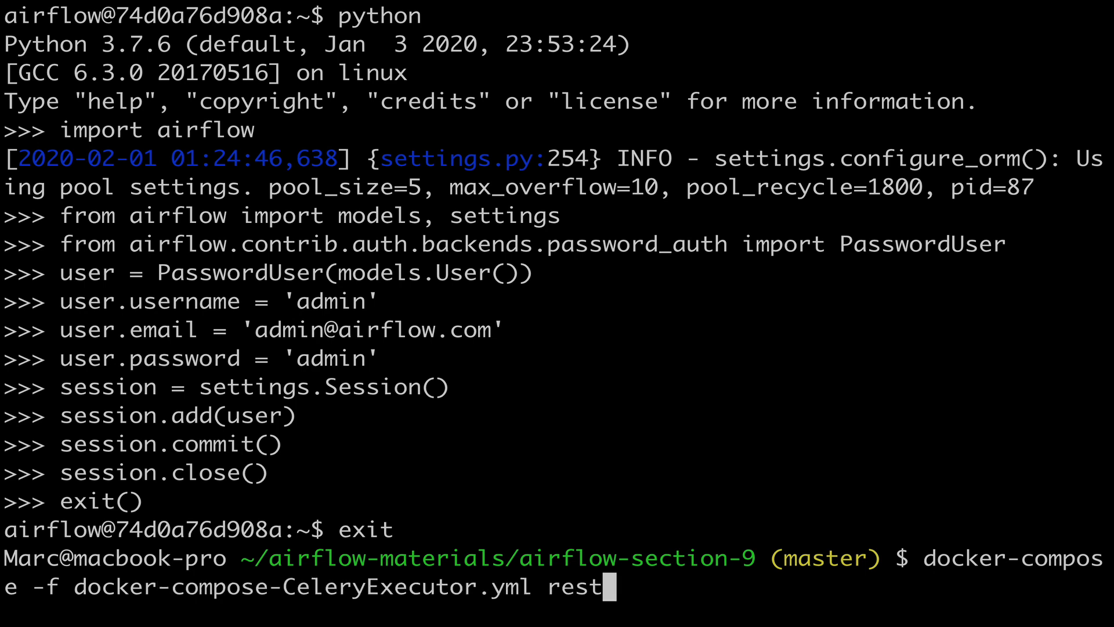
{"action": "type", "text": "art"}
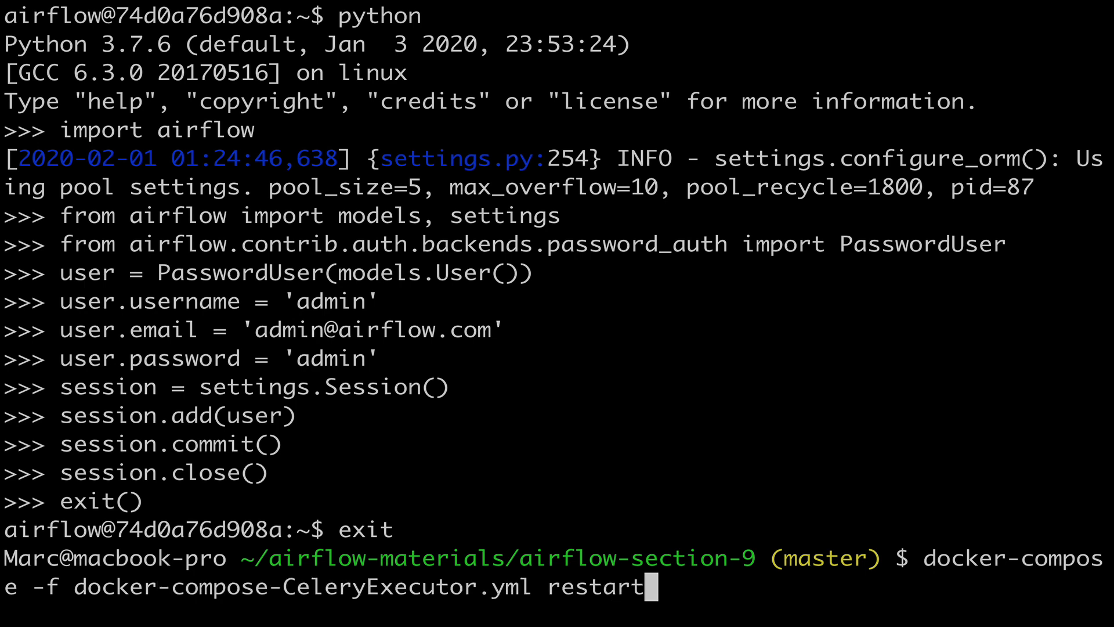
{"action": "type", "text": "webse"}
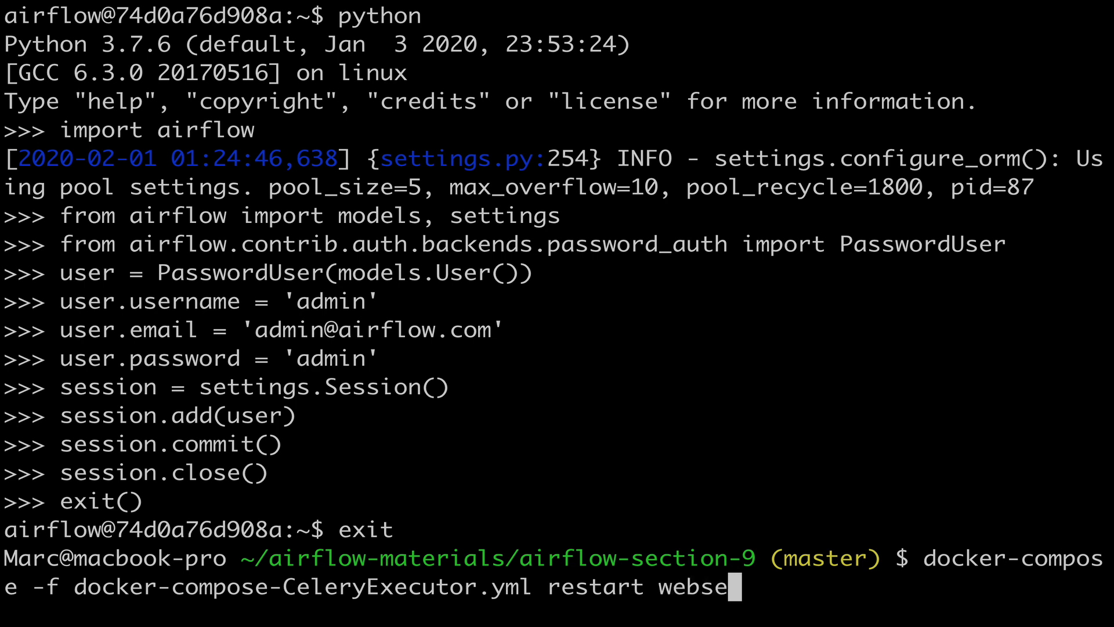
{"action": "type", "text": "rver"}
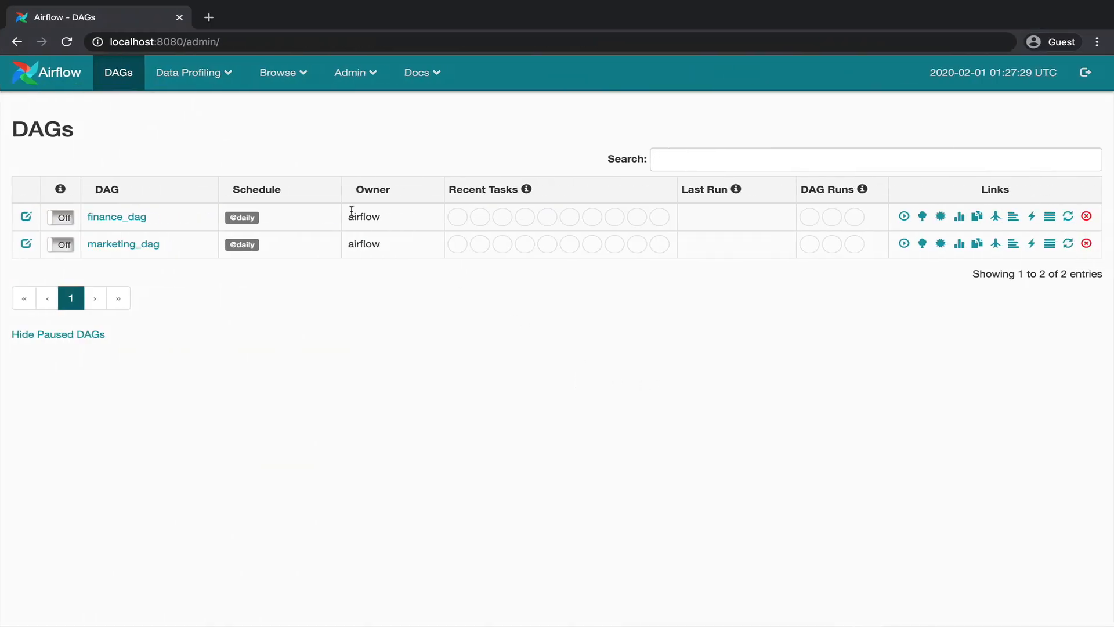
Reload the DAGs page at localhost:8080, which now shows 0 of 0 DAGs.
{"action": "left_click", "coordinate": [67, 41]}
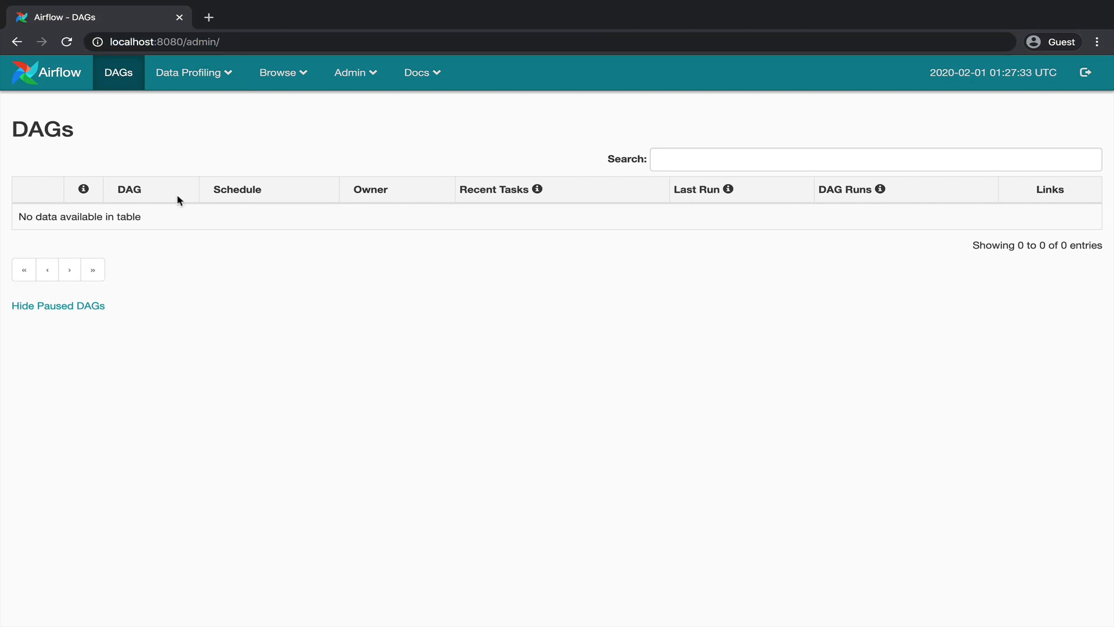
{"action": "mouse_move", "coordinate": [126, 238]}
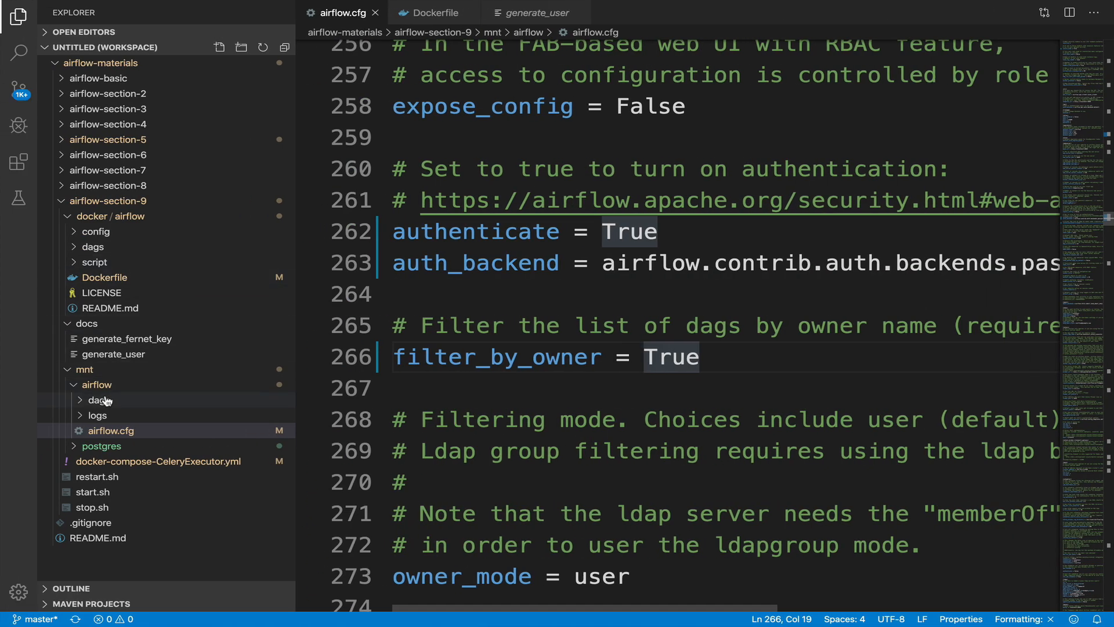
Paste a copy of marketing_dag.py into mnt/airflow/dags as 'marketing_dag copy.py'.
{"action": "left_click", "coordinate": [99, 399]}
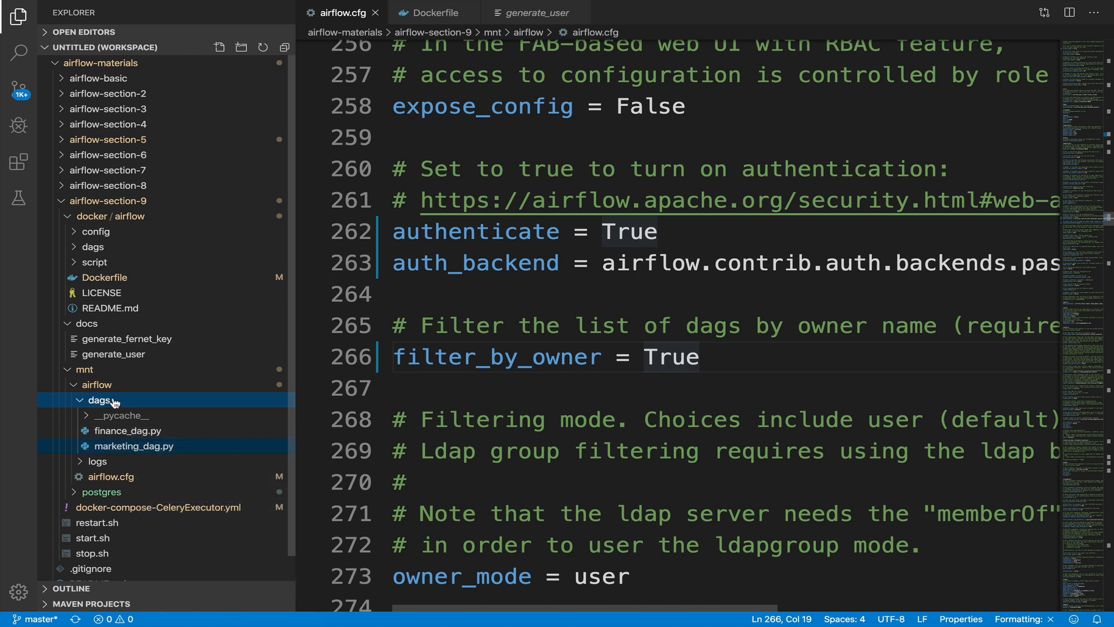
{"action": "right_click", "coordinate": [99, 399]}
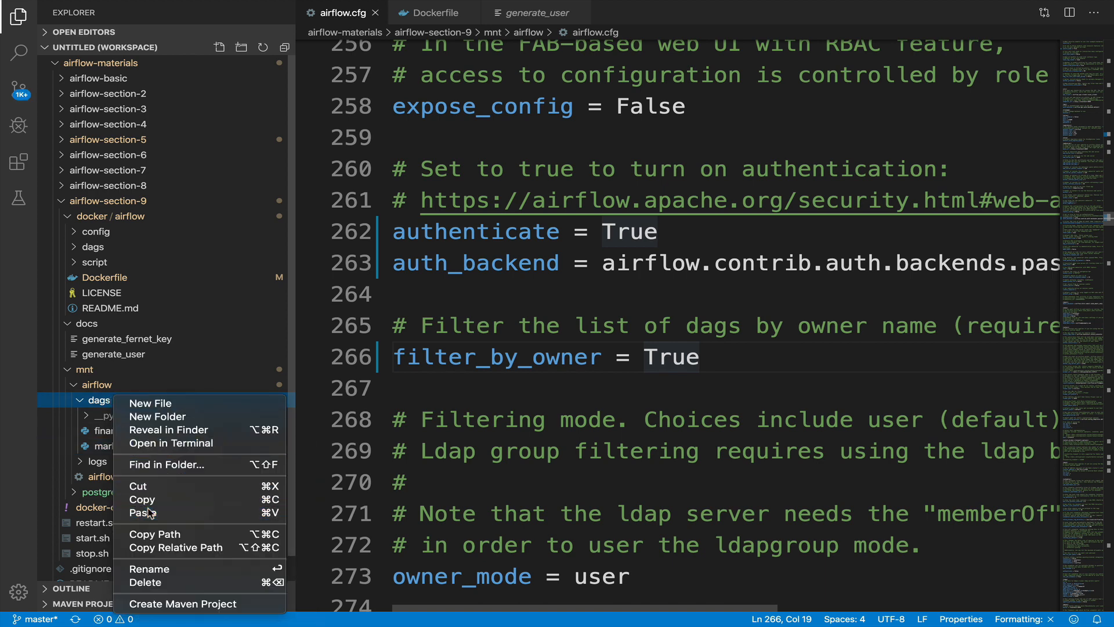
{"action": "left_click", "coordinate": [143, 512]}
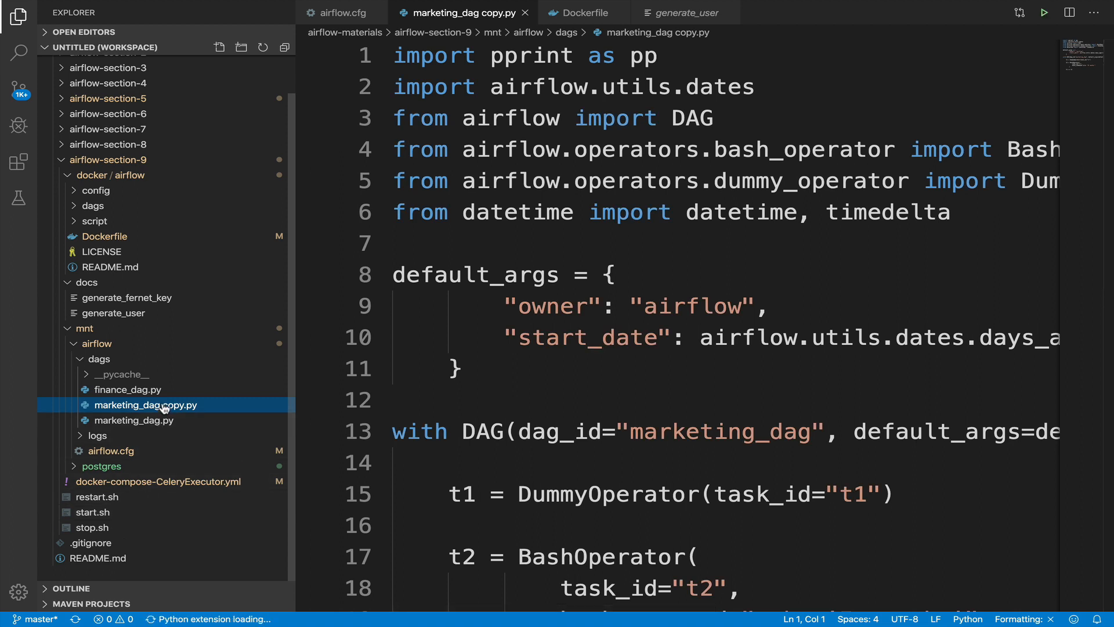
Replace dag_id marketing_dag with admin_dag and owner airflow with admin in the copy.
{"action": "double_click", "coordinate": [719, 431]}
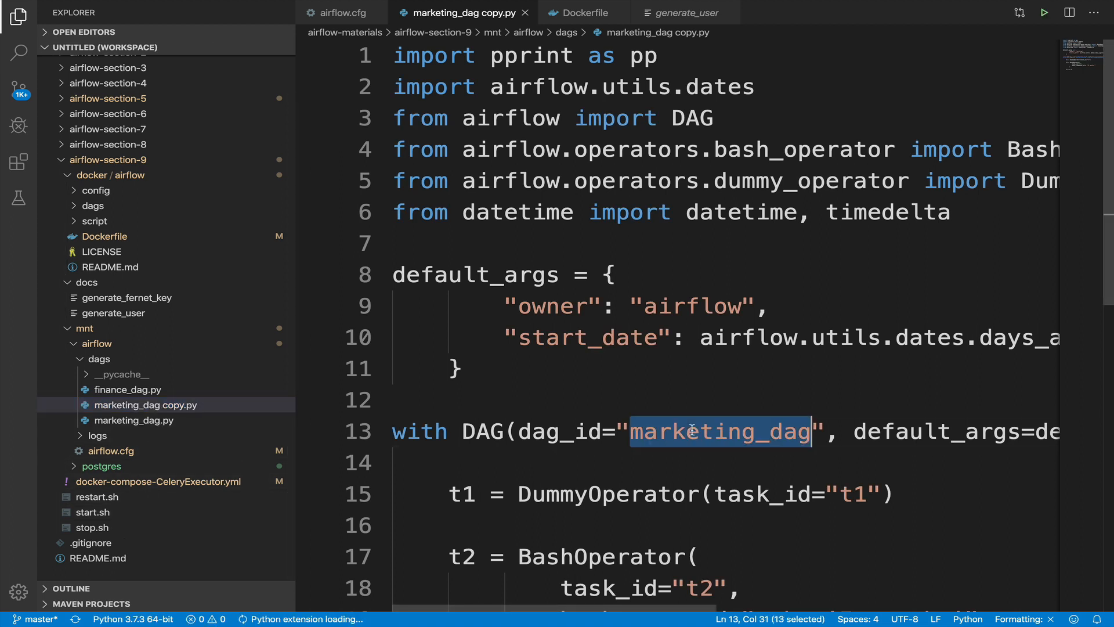
{"action": "type", "text": "admin"}
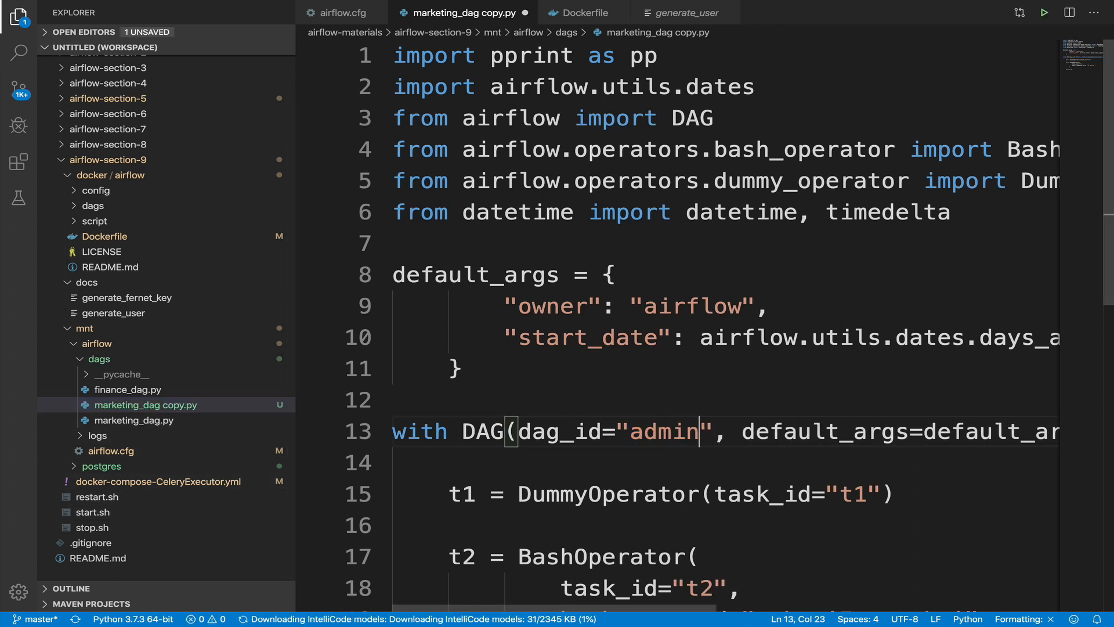
{"action": "type", "text": "_d"}
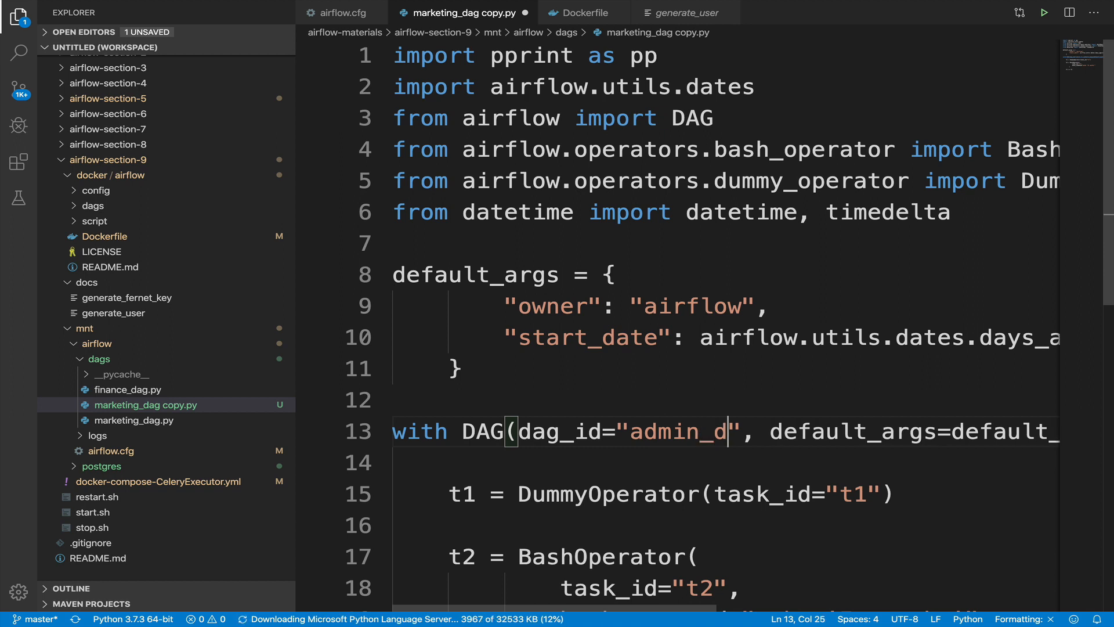
{"action": "type", "text": "ag"}
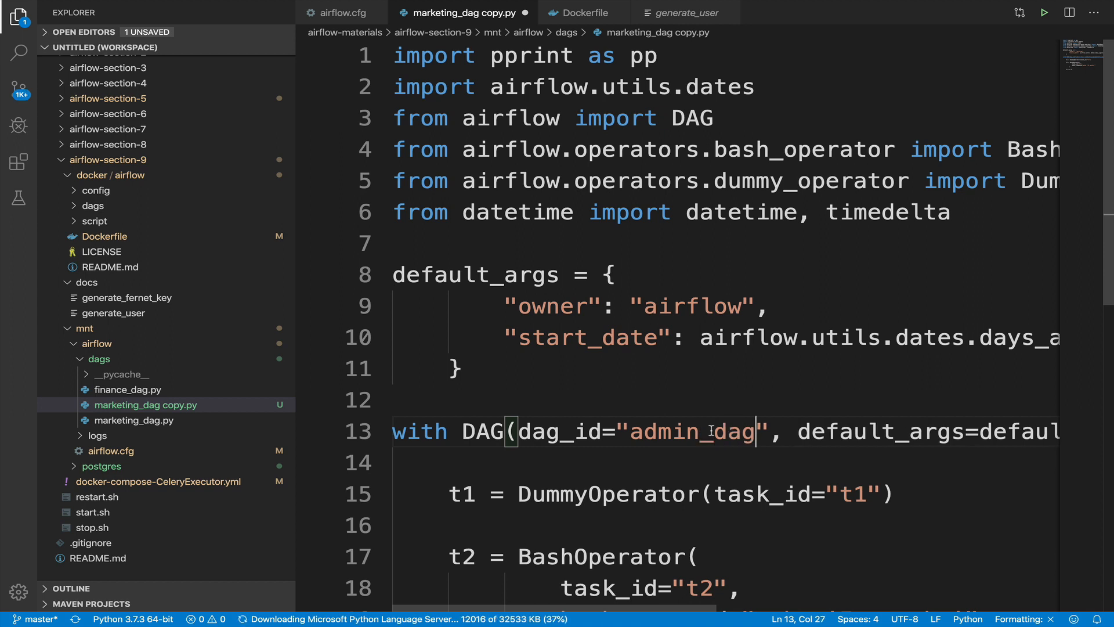
{"action": "double_click", "coordinate": [691, 431]}
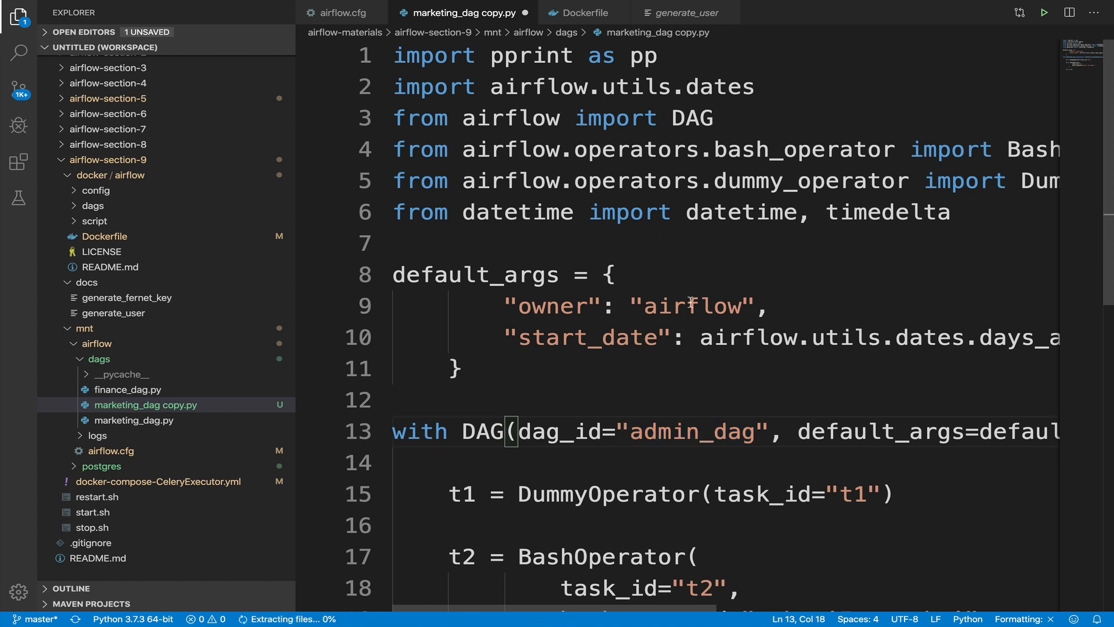
{"action": "type", "text": "adm"}
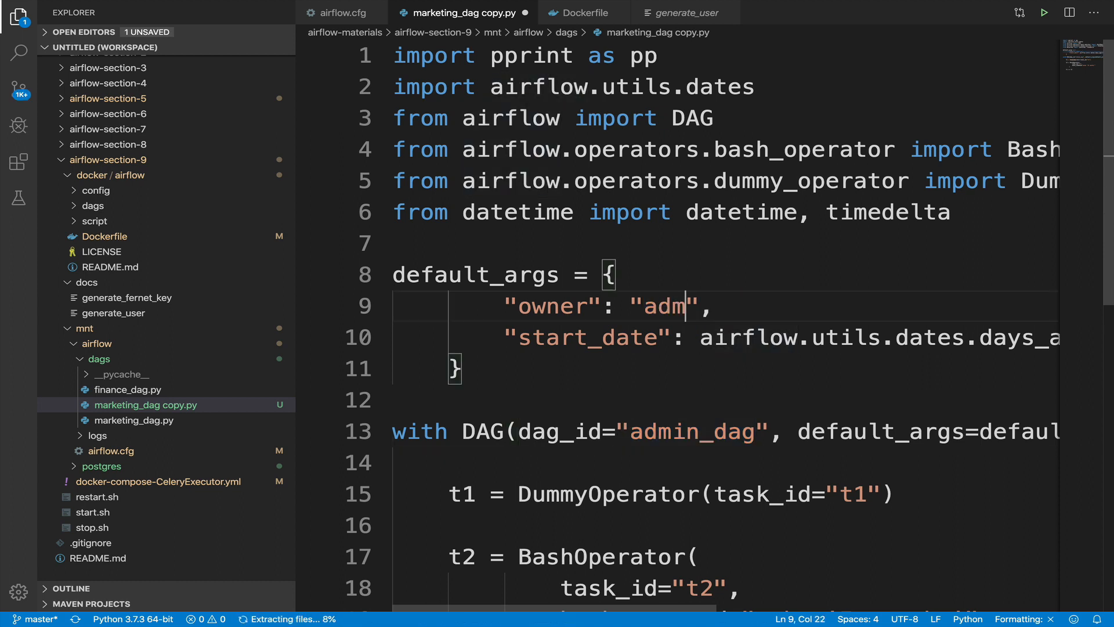
{"action": "type", "text": "in"}
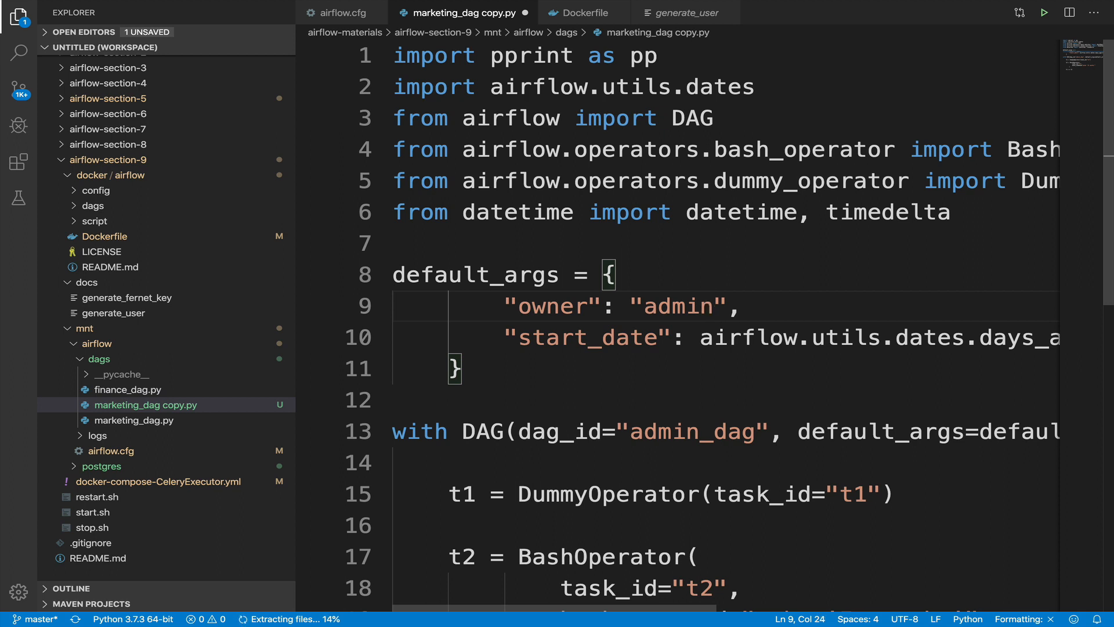